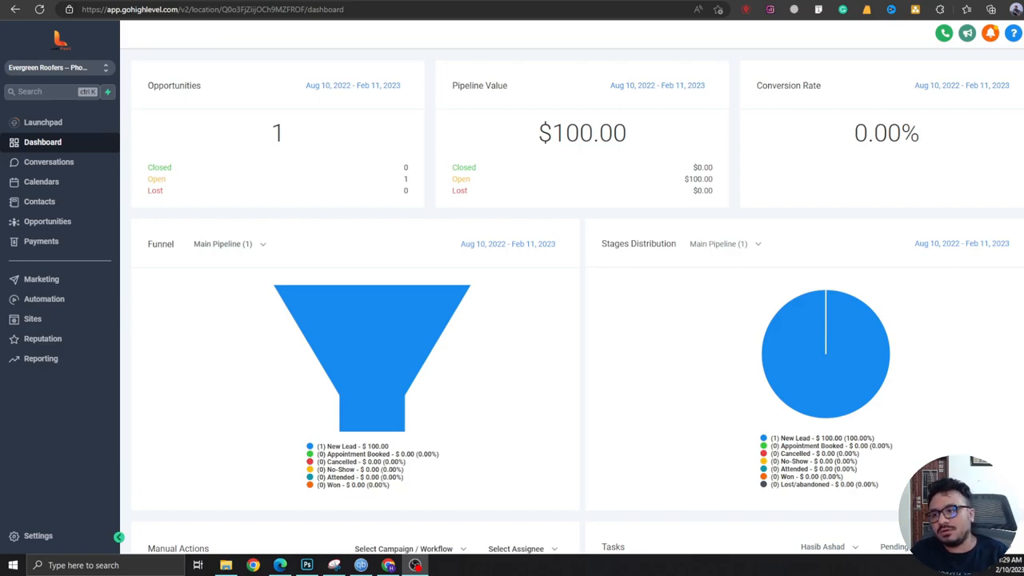
left_click(48, 221)
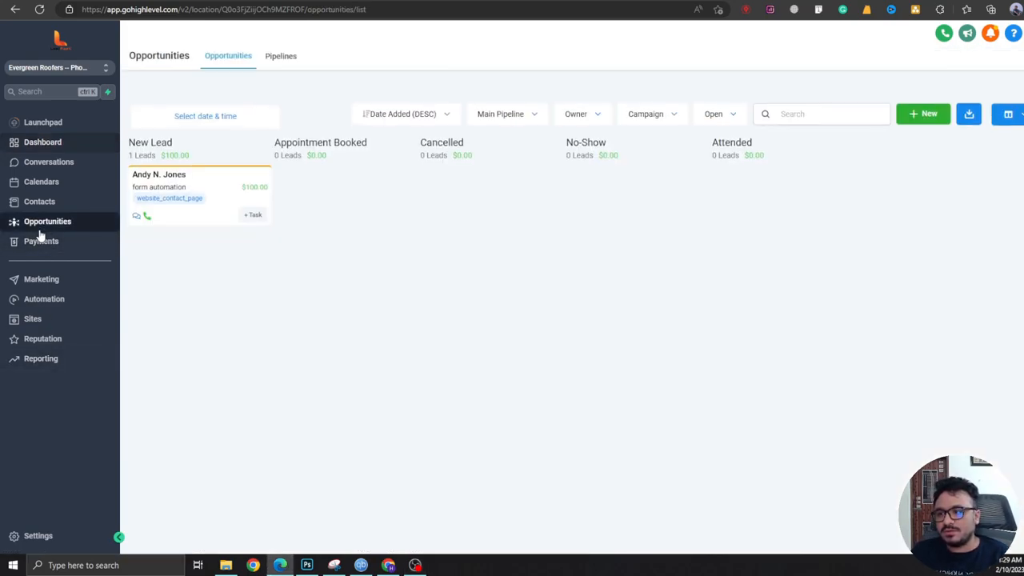
left_click(505, 89)
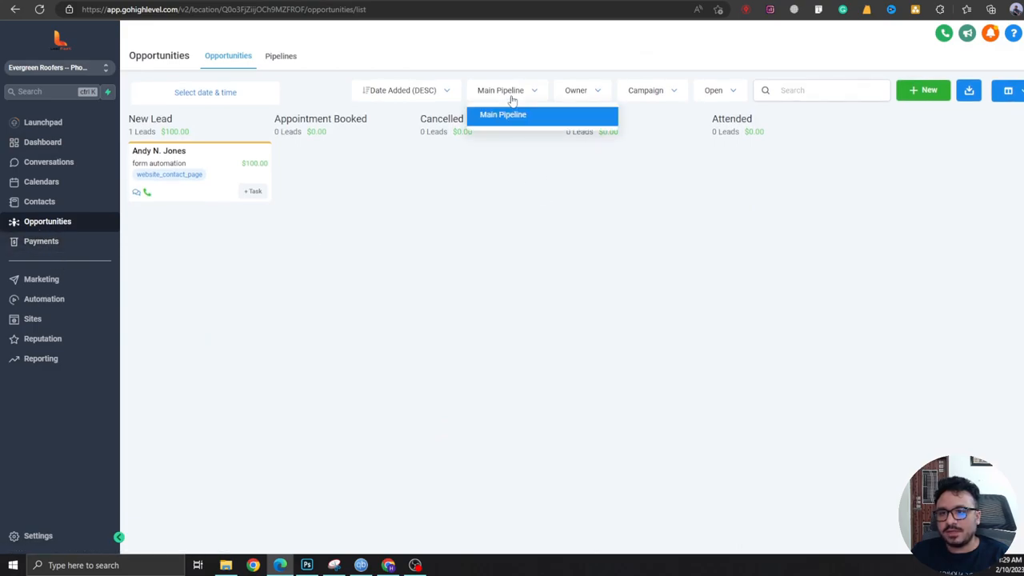
left_click(502, 116)
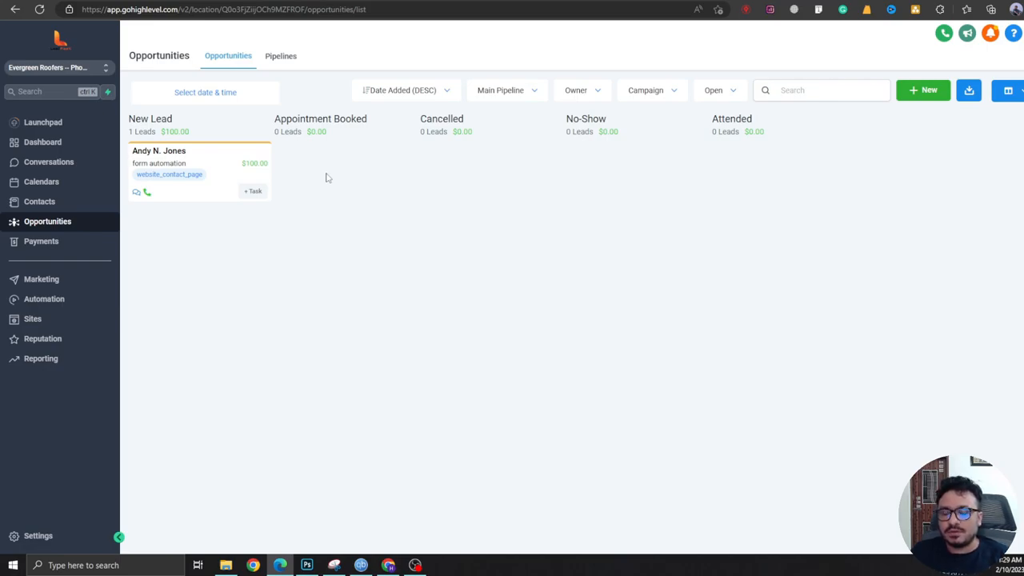
mouse_move(210, 150)
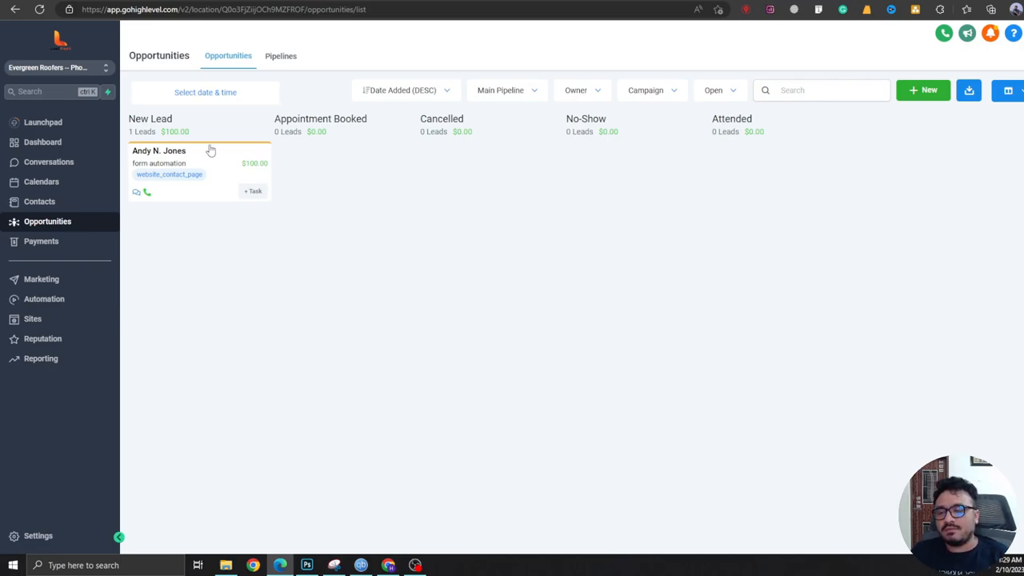
mouse_move(248, 206)
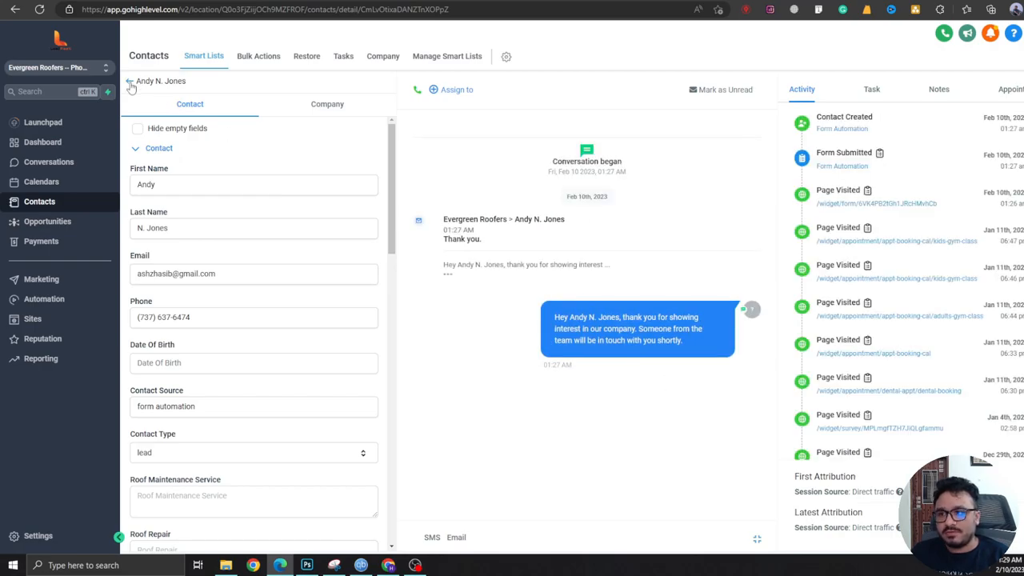
left_click(48, 221)
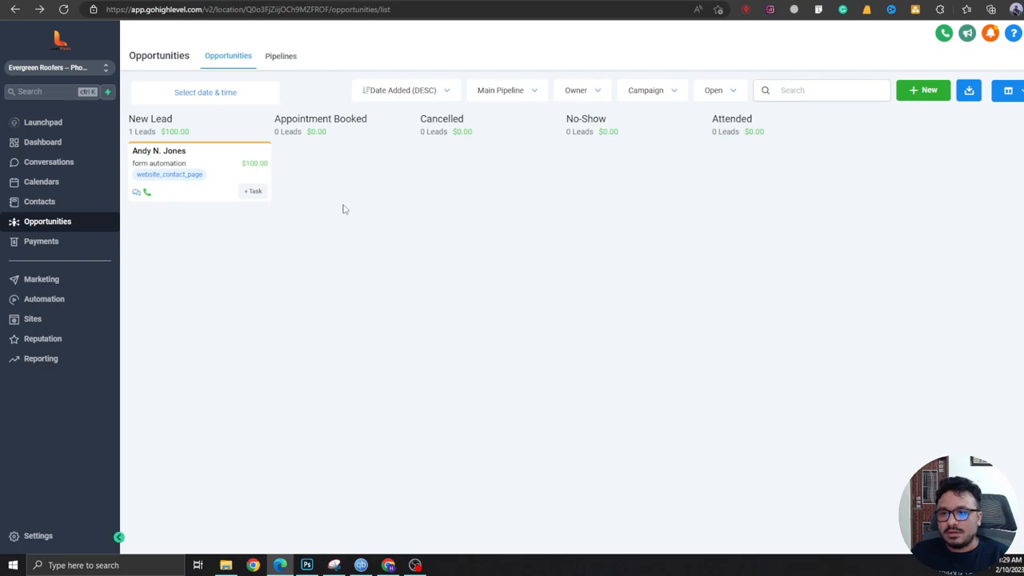
mouse_move(168, 509)
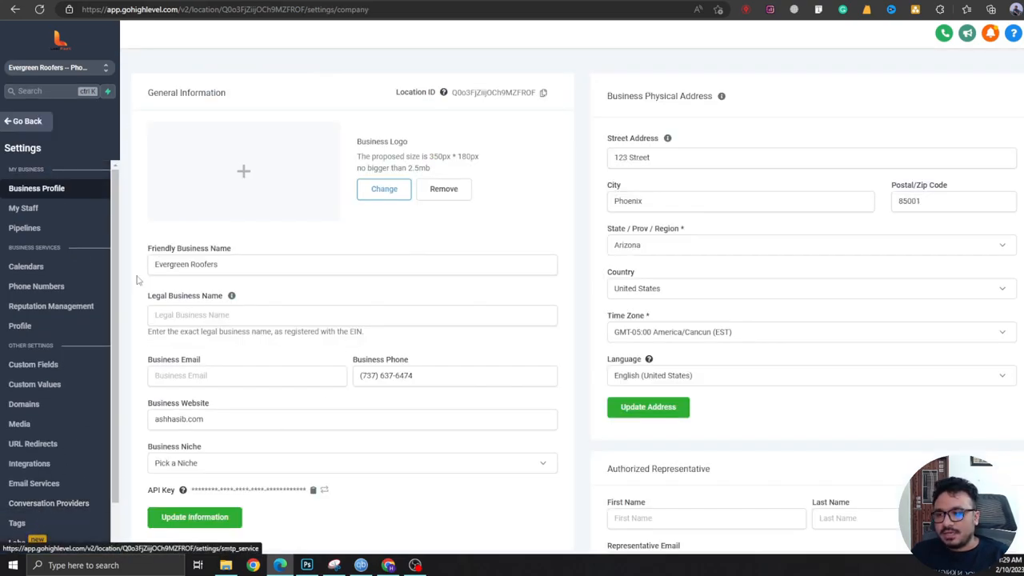
Connect the Facebook/Instagram integration using the linked account and the chosen Facebook page.
left_click(29, 464)
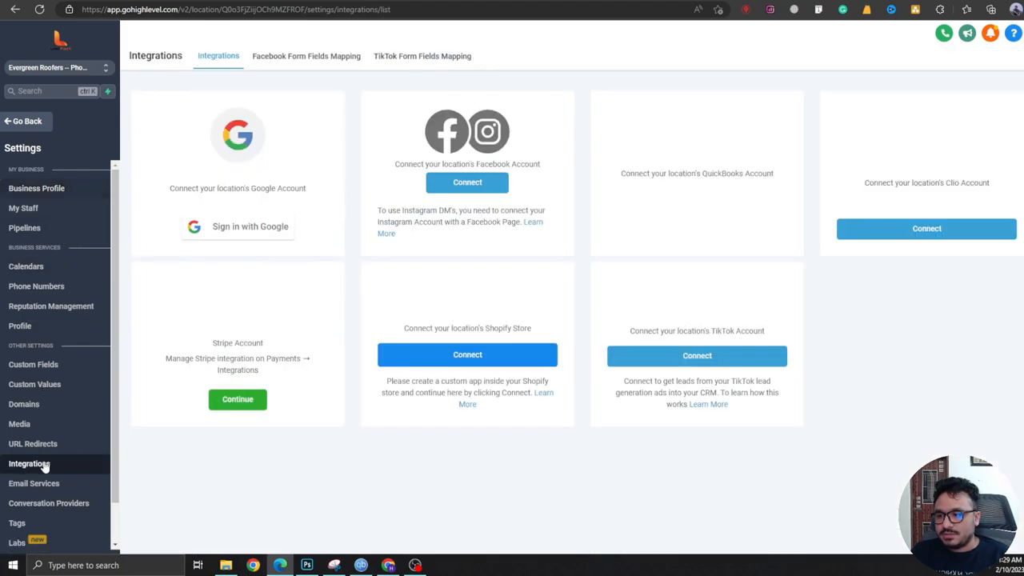
left_click(236, 227)
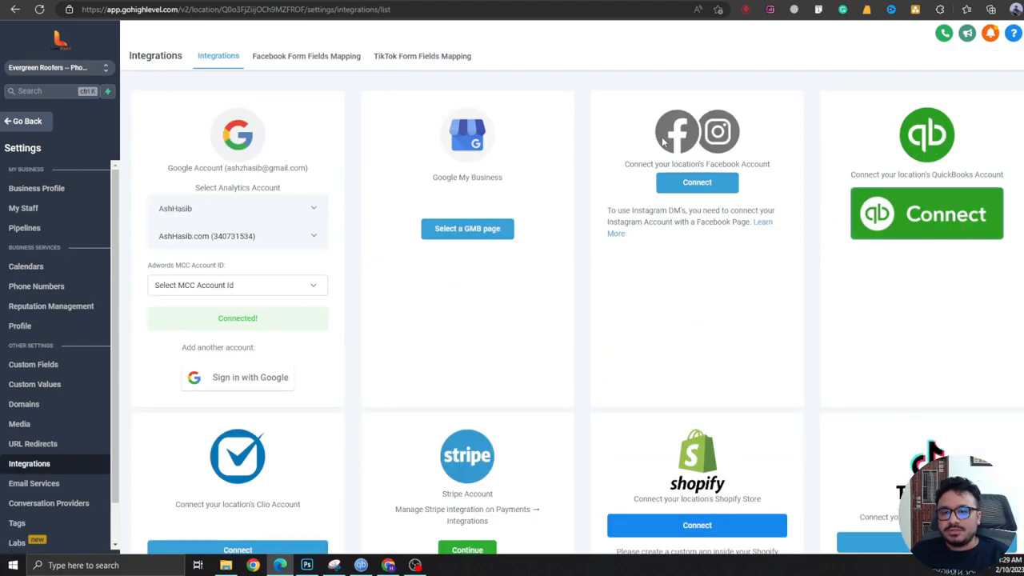
left_click(697, 182)
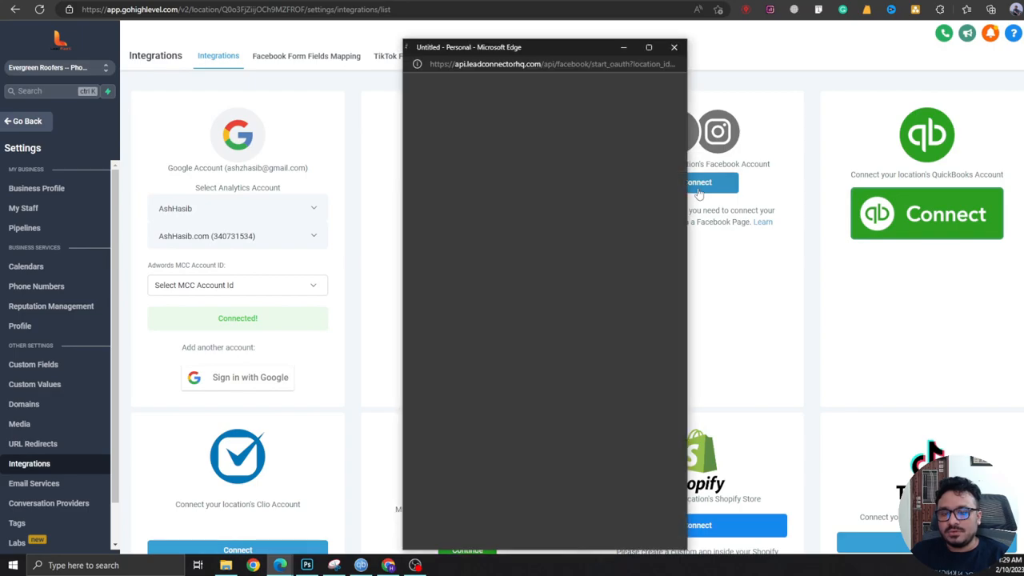
left_click(701, 182)
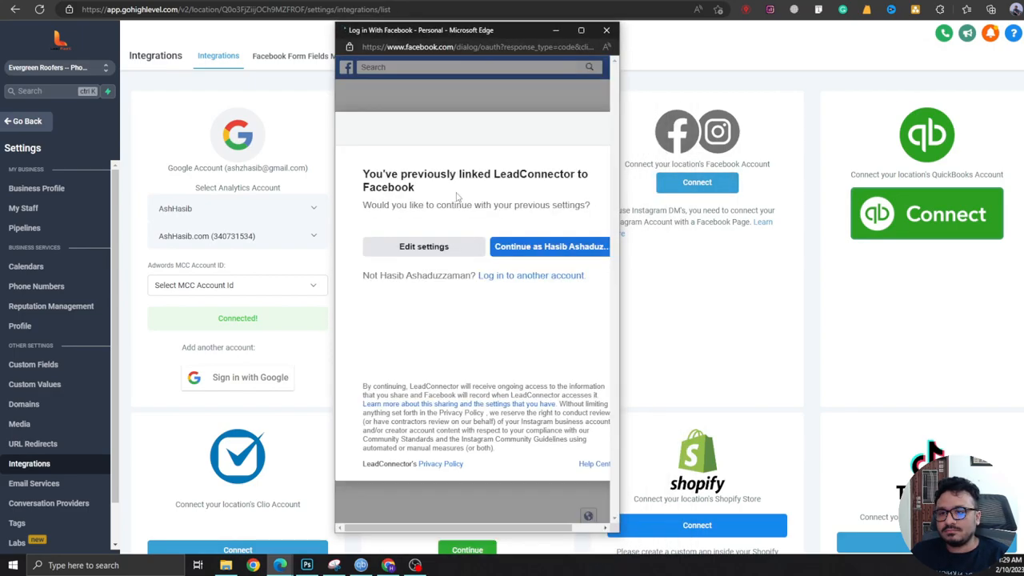
left_click(550, 246)
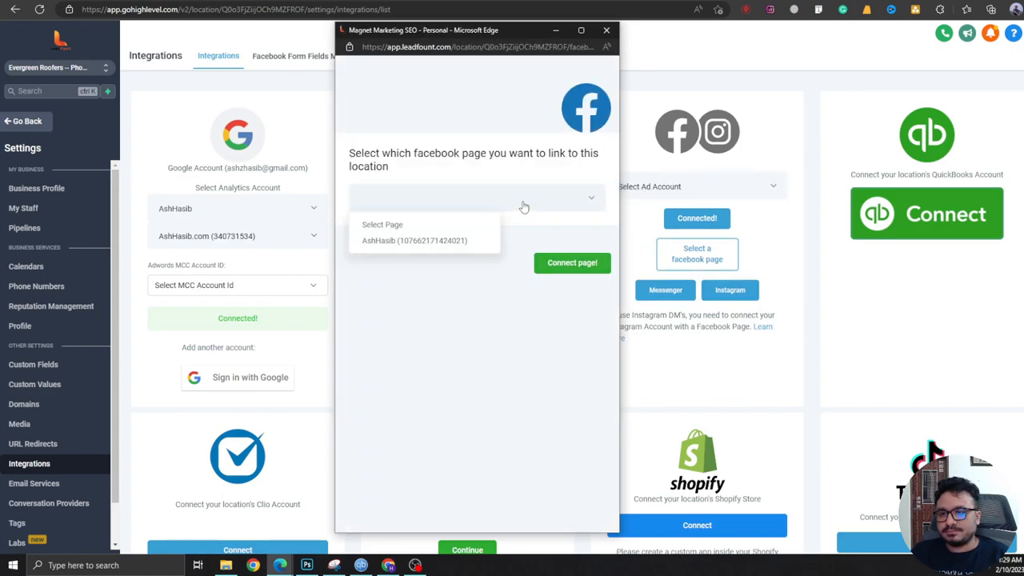
left_click(419, 240)
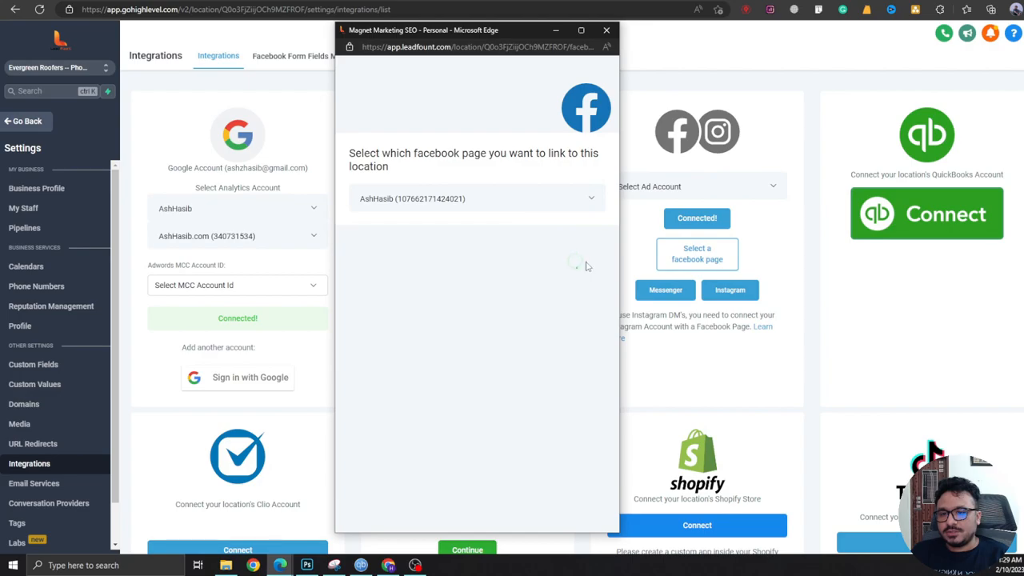
left_click(607, 29)
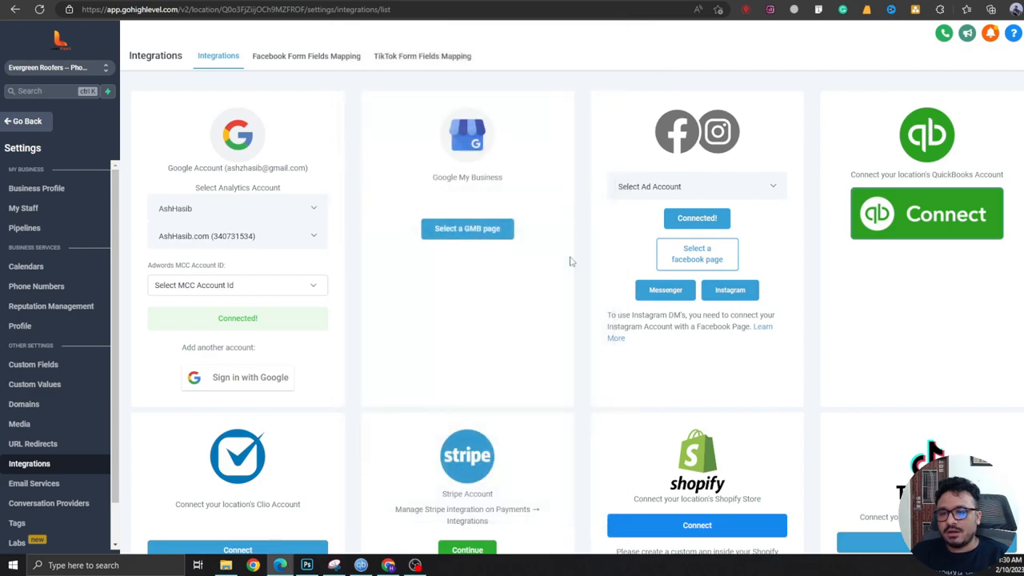
Enable Instagram messaging on the Facebook integration card and return to the Opportunities board.
left_click(666, 289)
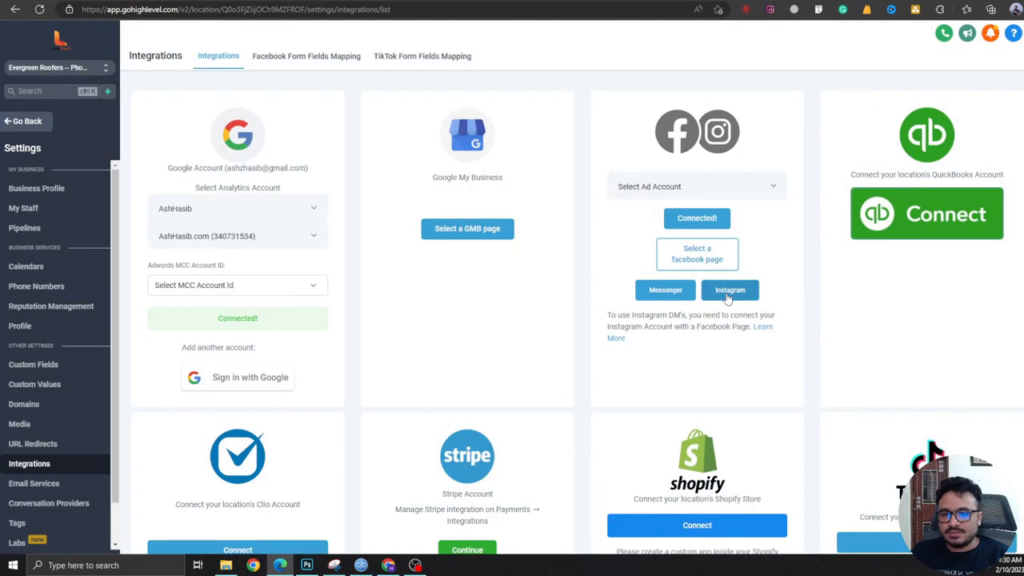
left_click(729, 290)
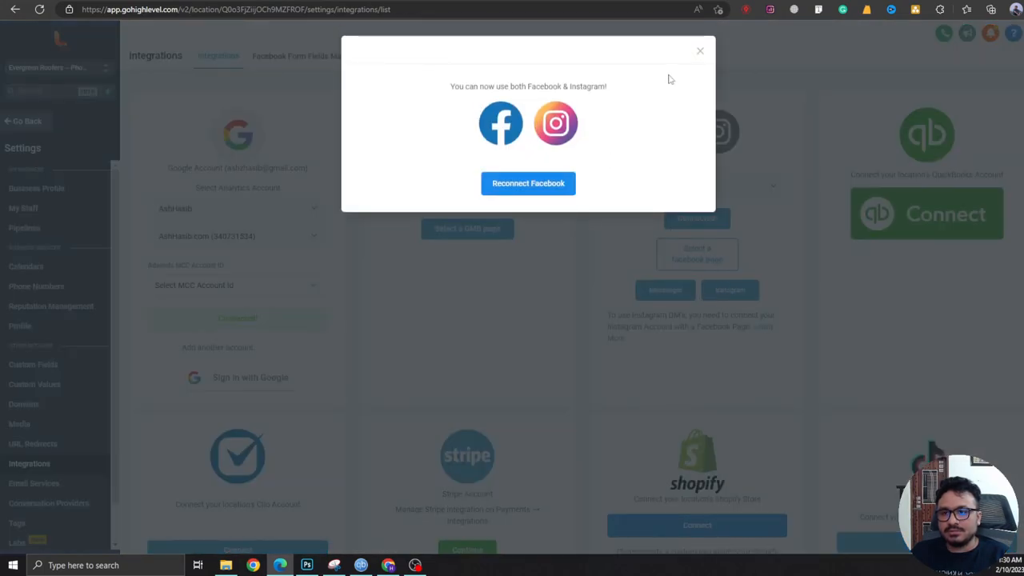
left_click(699, 50)
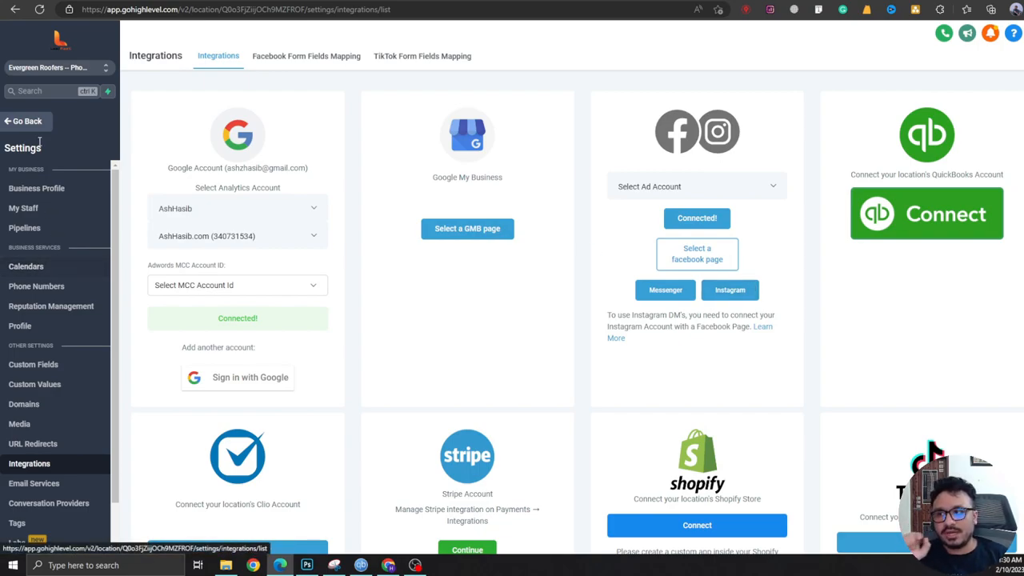
left_click(48, 221)
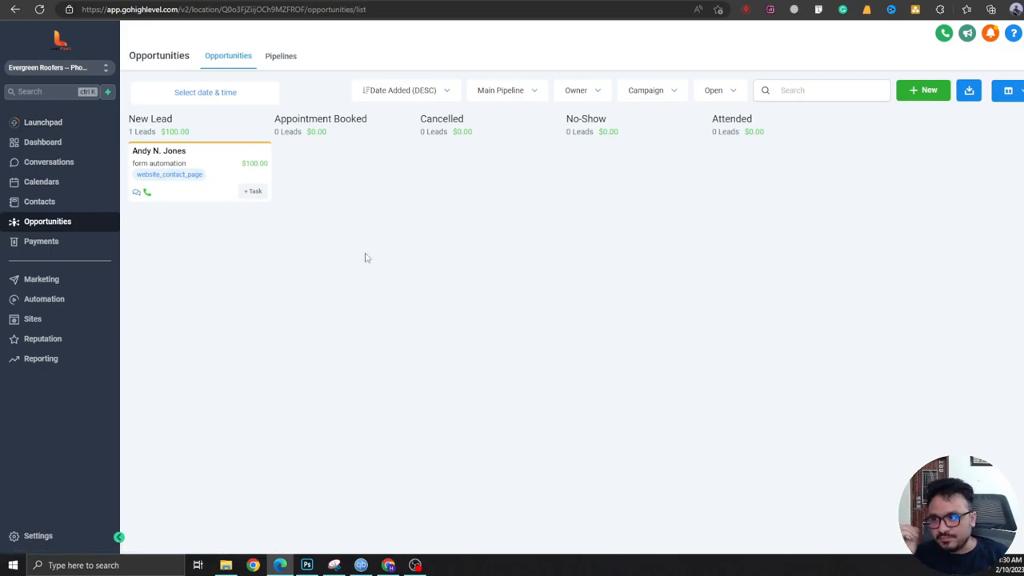
Create a new workflow from scratch named 'Social Leads (Messenger, Insta) >>> Main Pipeline'.
left_click(45, 299)
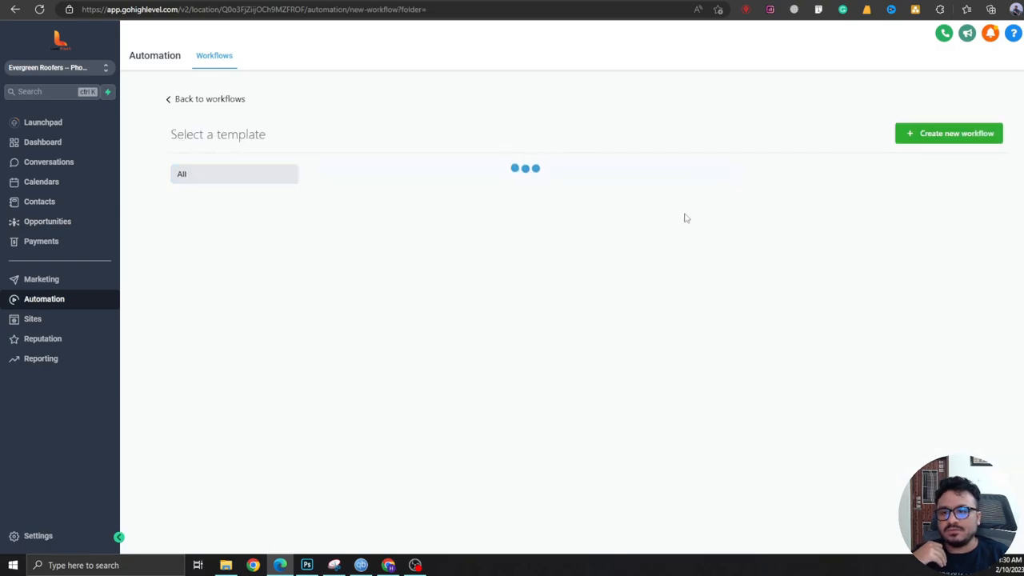
left_click(949, 132)
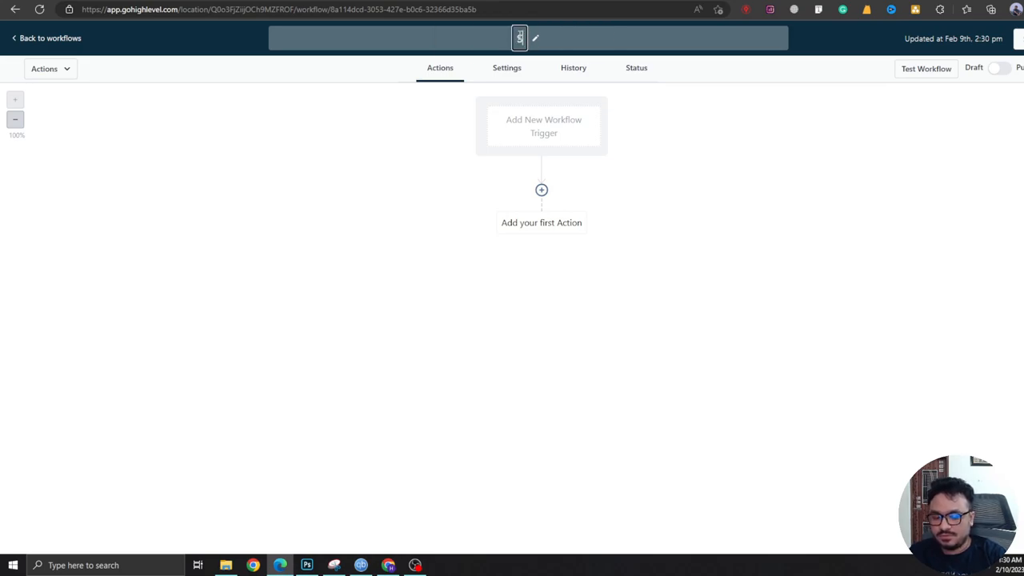
type("Social Leads (Messenger, Insta) >>> Main Pipeline")
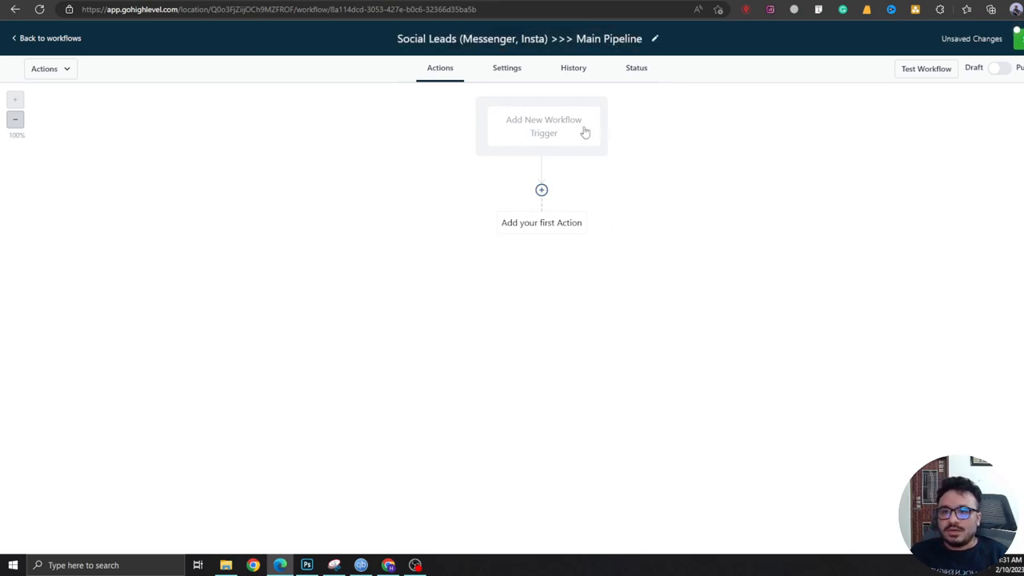
Add a Customer Replied trigger named Messenger, filtered to the Facebook Messenger reply channel.
left_click(541, 125)
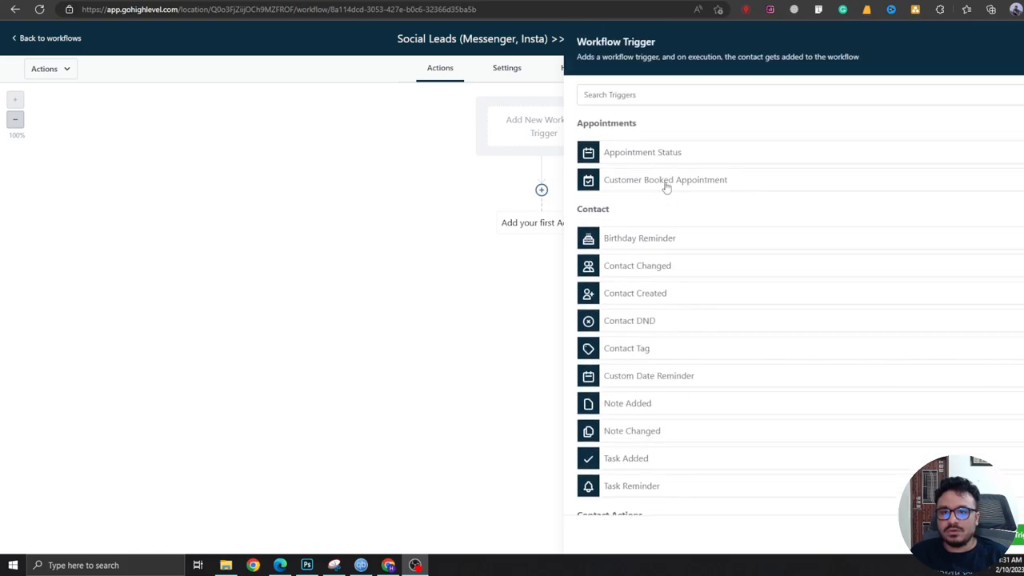
type("customer")
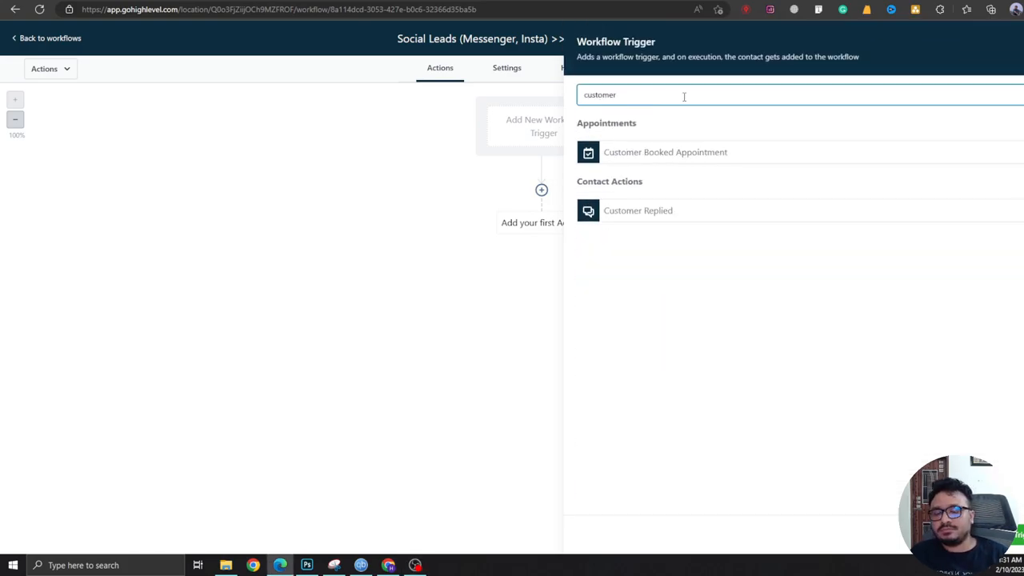
left_click(639, 211)
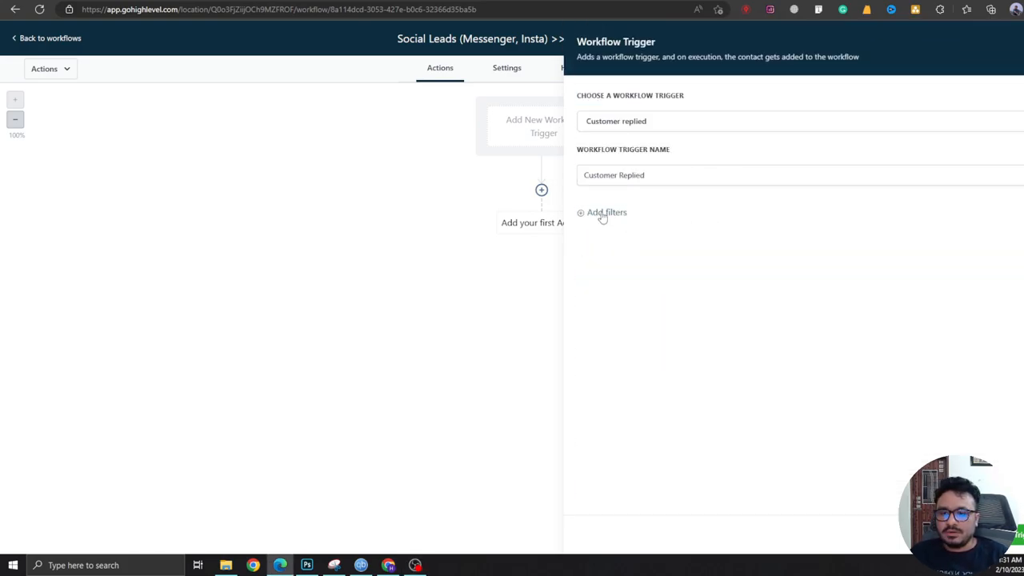
left_click(605, 212)
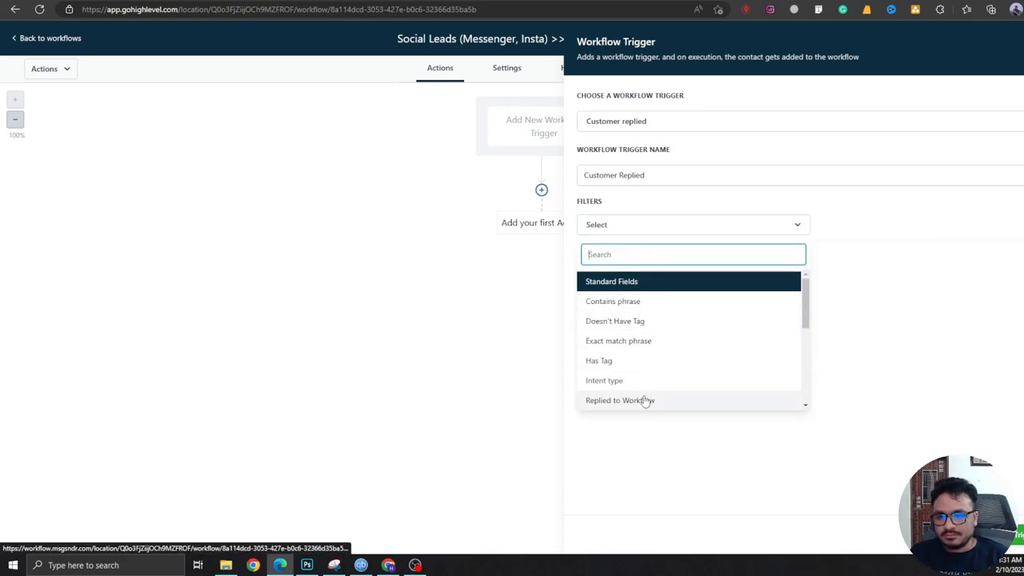
left_click(621, 400)
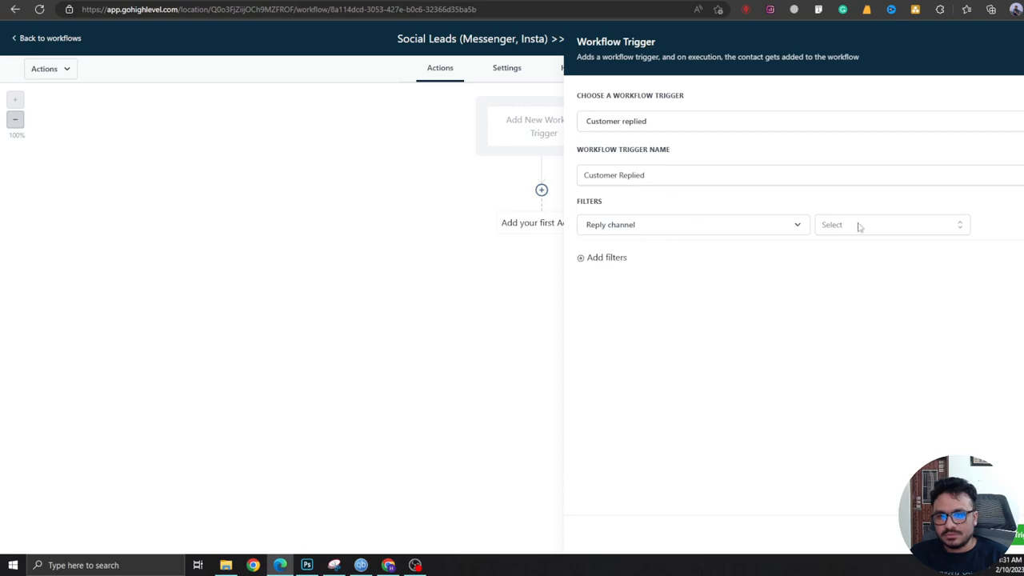
left_click(891, 224)
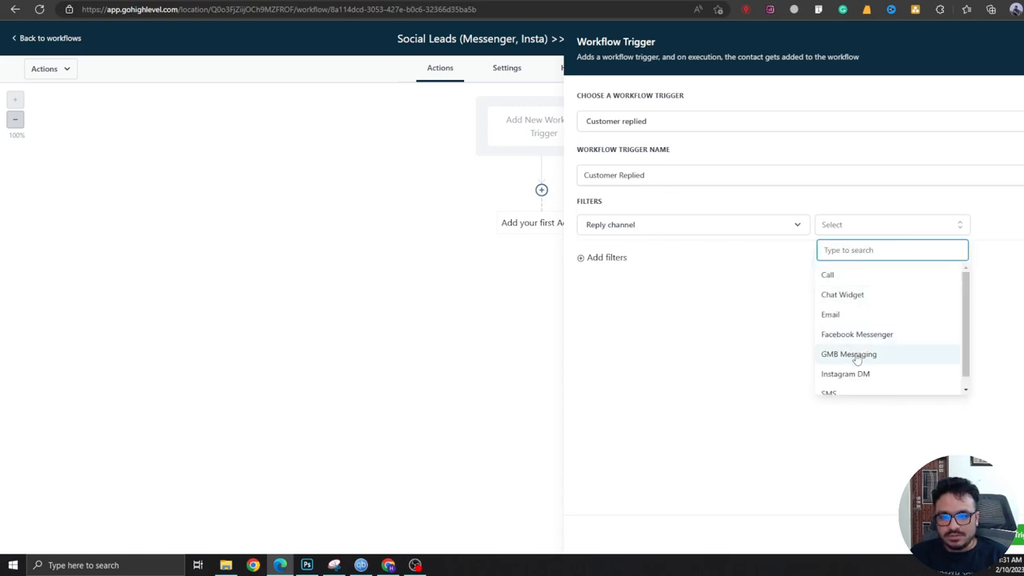
left_click(855, 335)
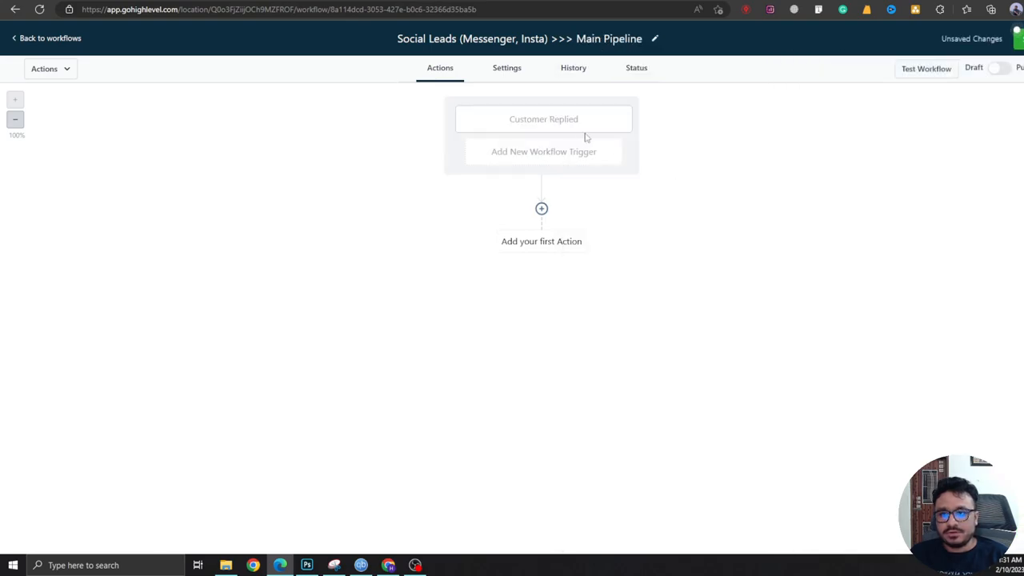
left_click(544, 119)
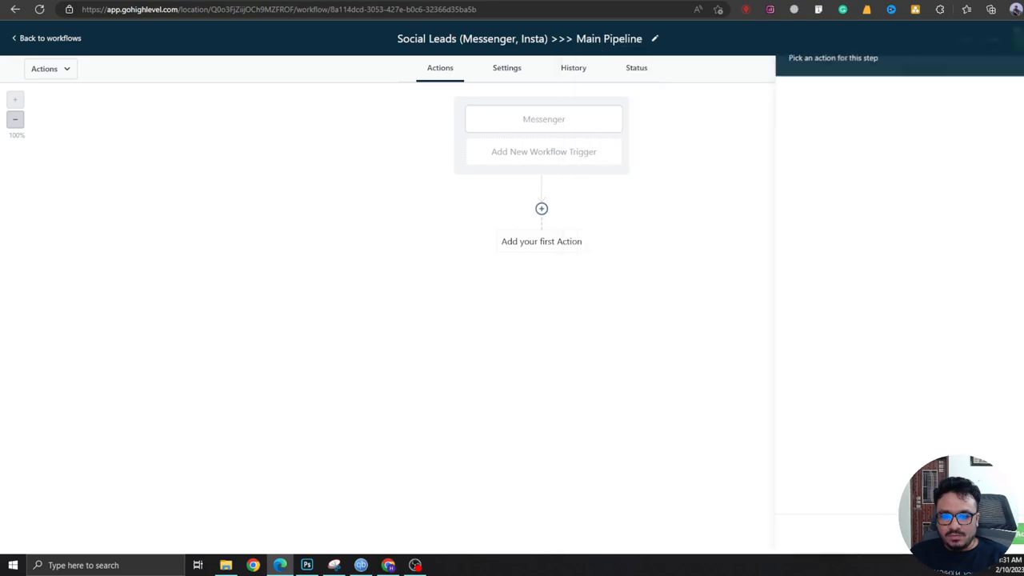
Add a second Customer Replied trigger named Instagram, filtered to the Instagram DM reply channel.
left_click(543, 151)
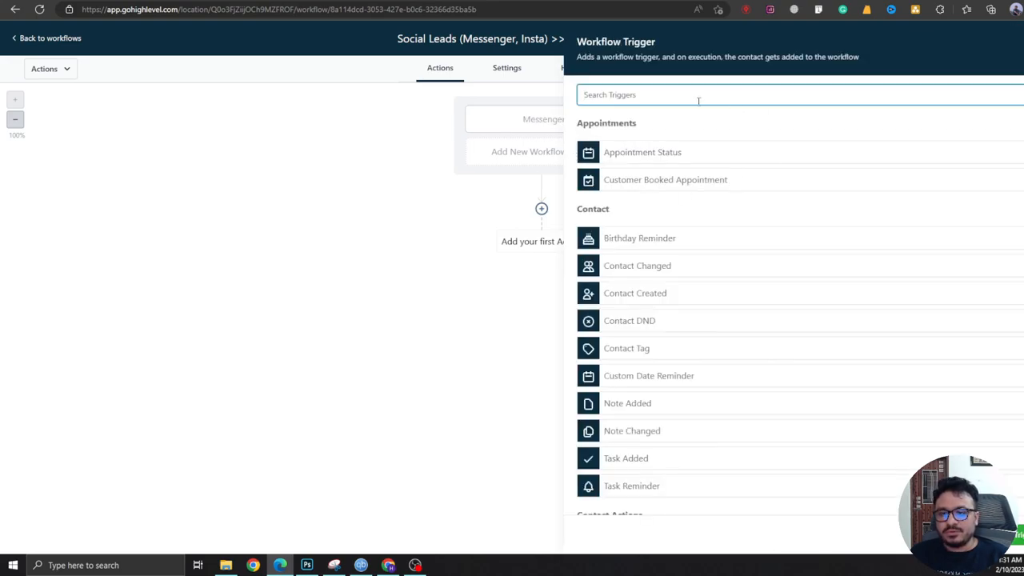
type("c")
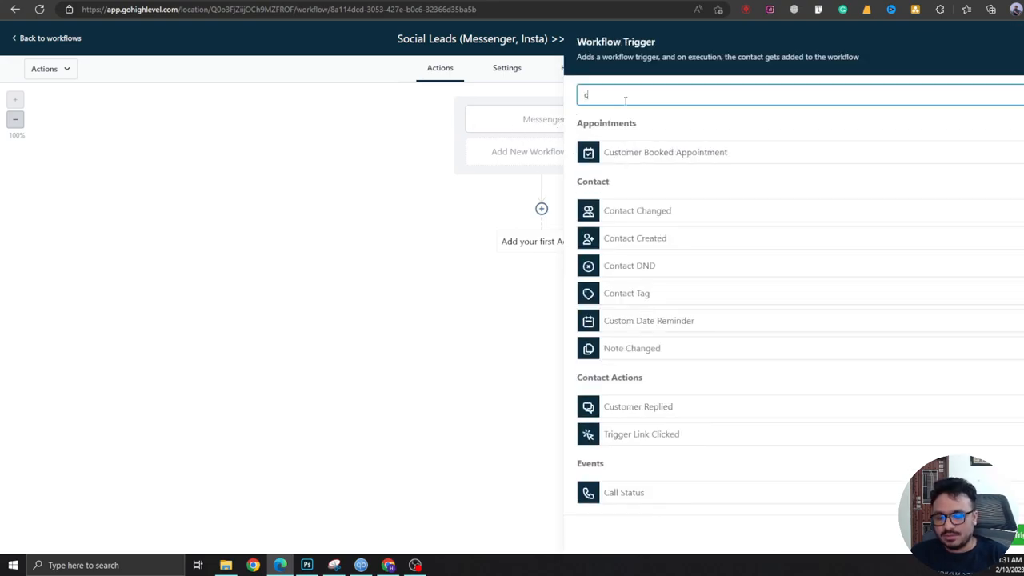
type("ustomer")
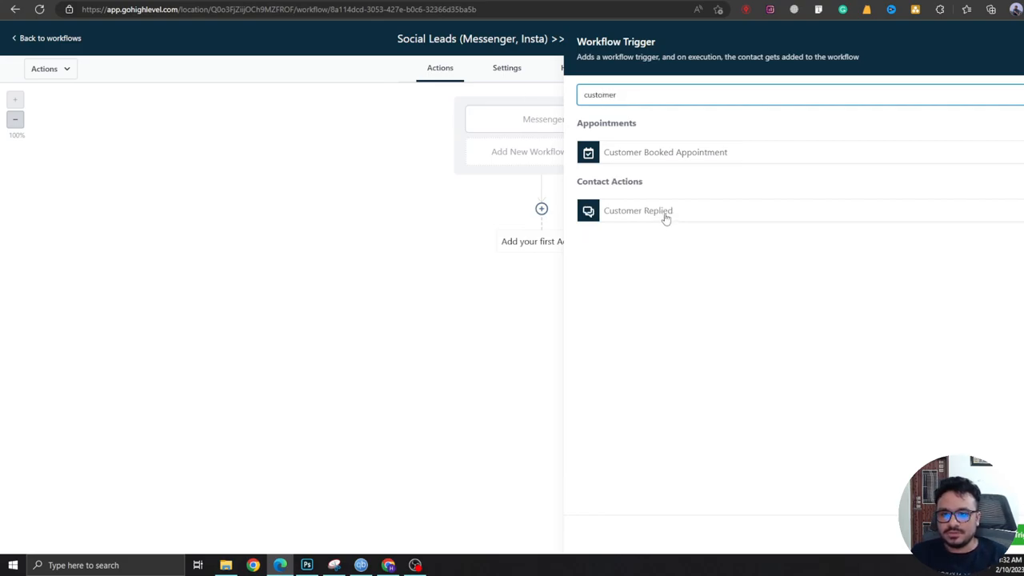
left_click(637, 211)
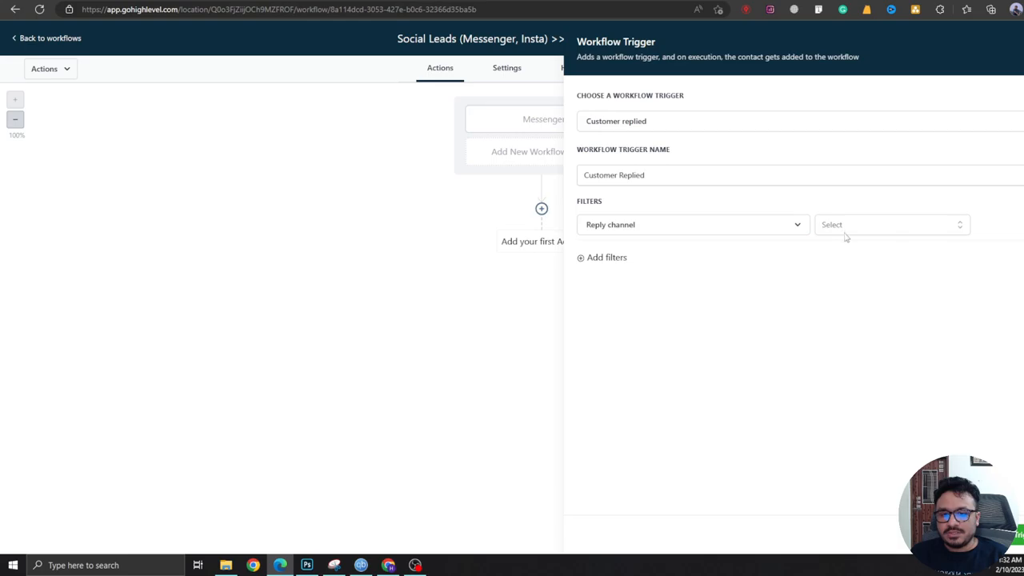
left_click(893, 224)
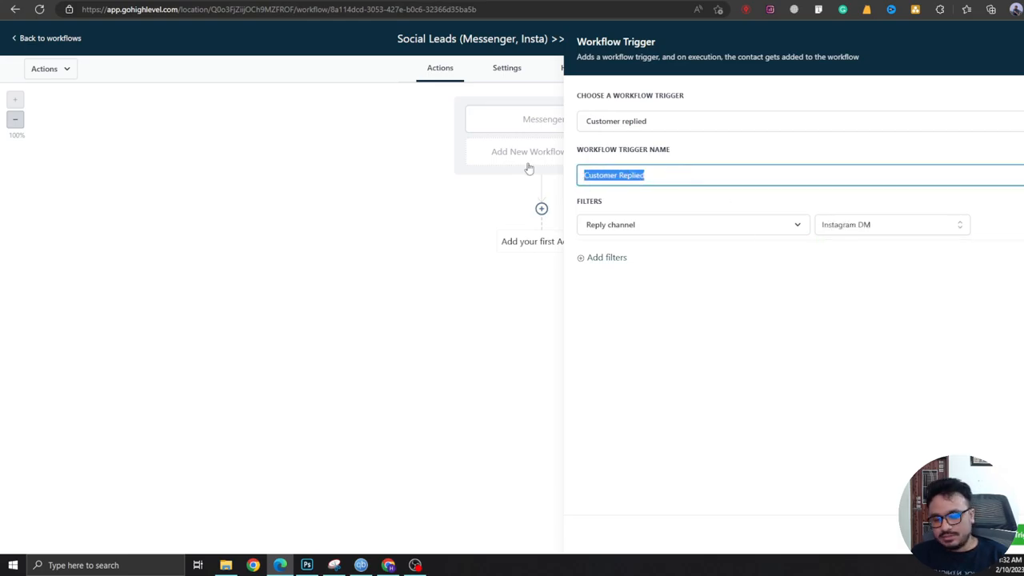
type("Instagram")
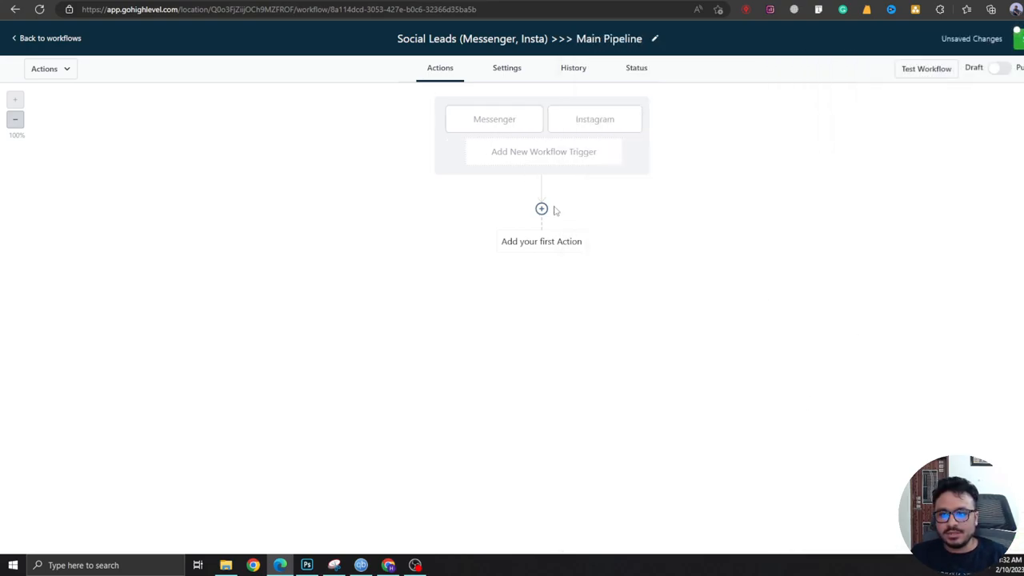
mouse_move(616, 154)
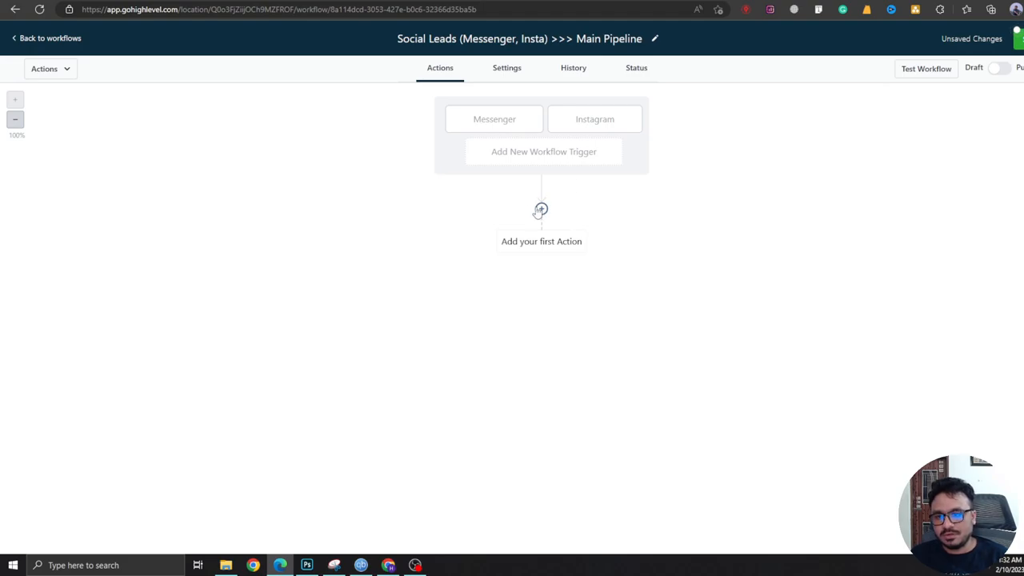
Add a Create/Update Opportunity action: Main Pipeline, New Lead, name {{contact.name}}, source 'social'.
left_click(541, 210)
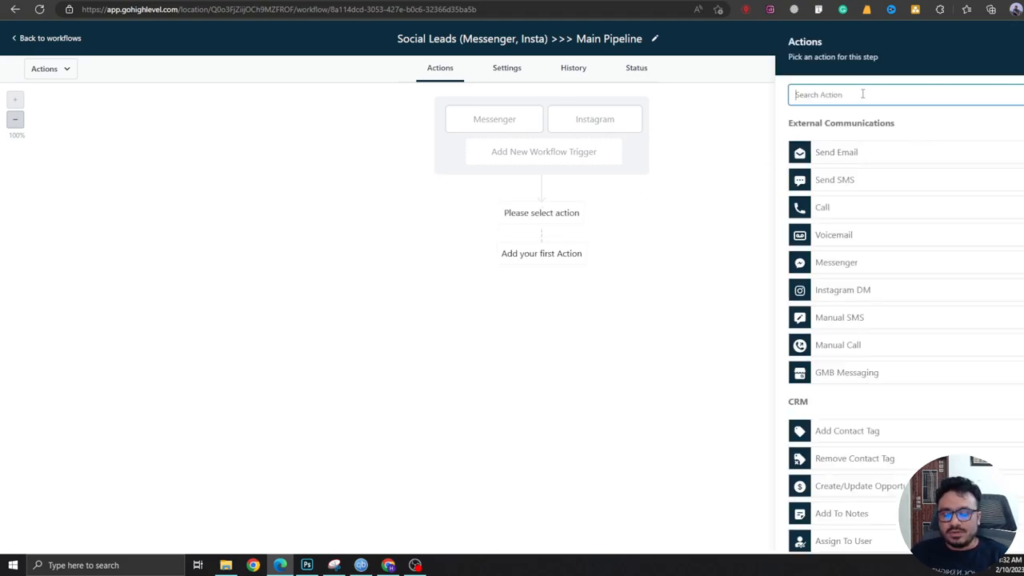
left_click(851, 487)
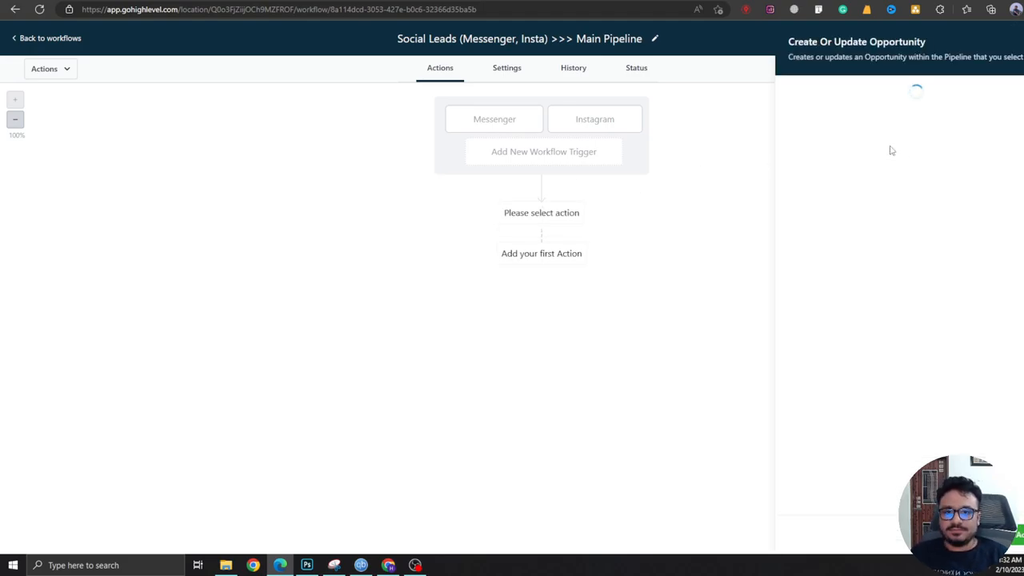
left_click(904, 163)
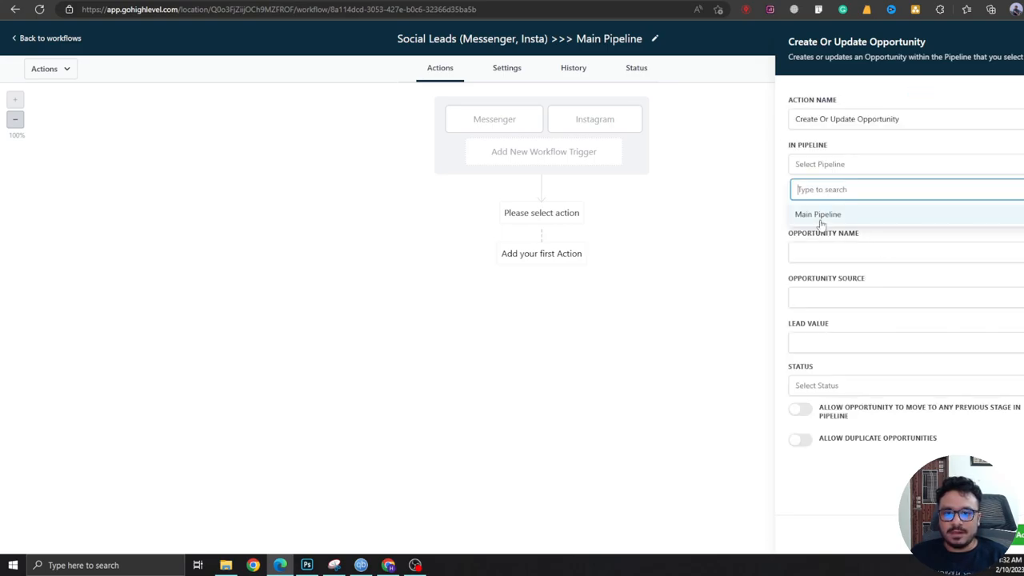
left_click(816, 214)
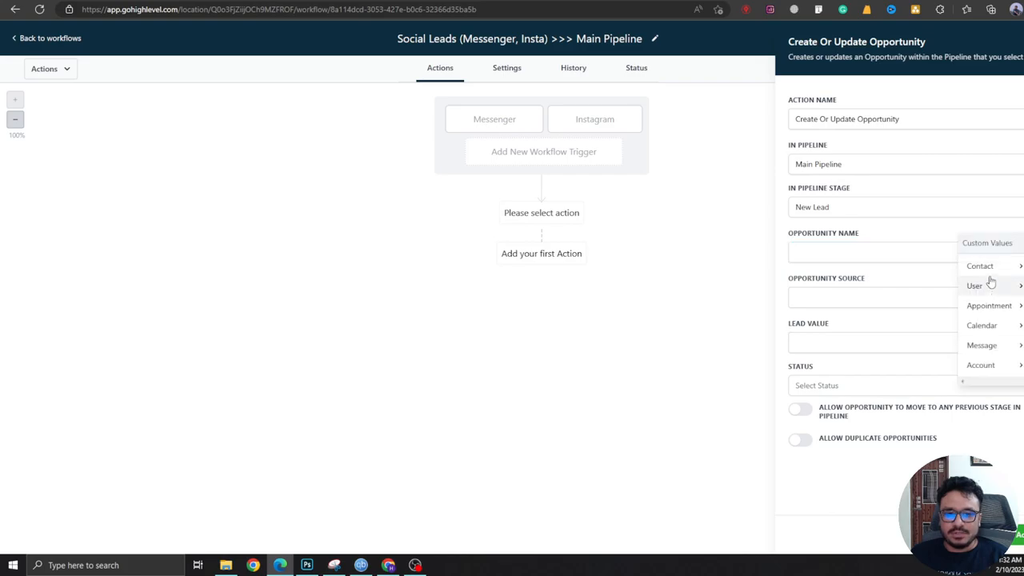
left_click(981, 266)
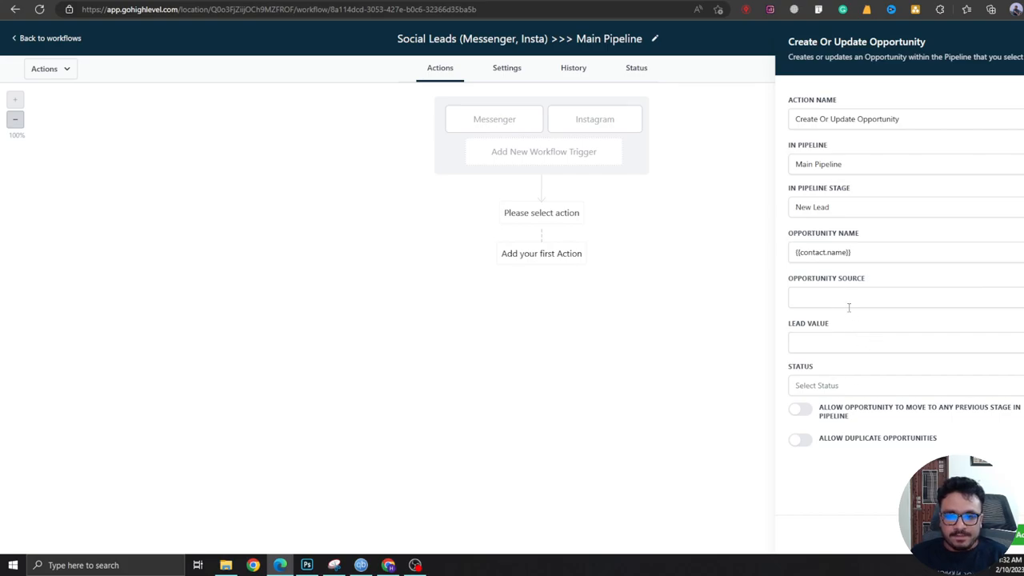
left_click(896, 296)
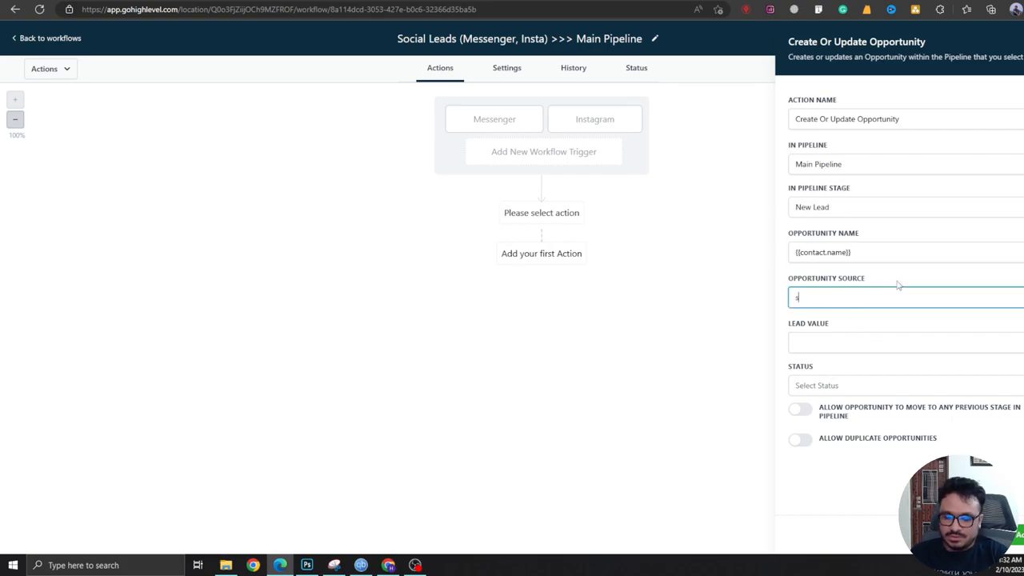
type("social")
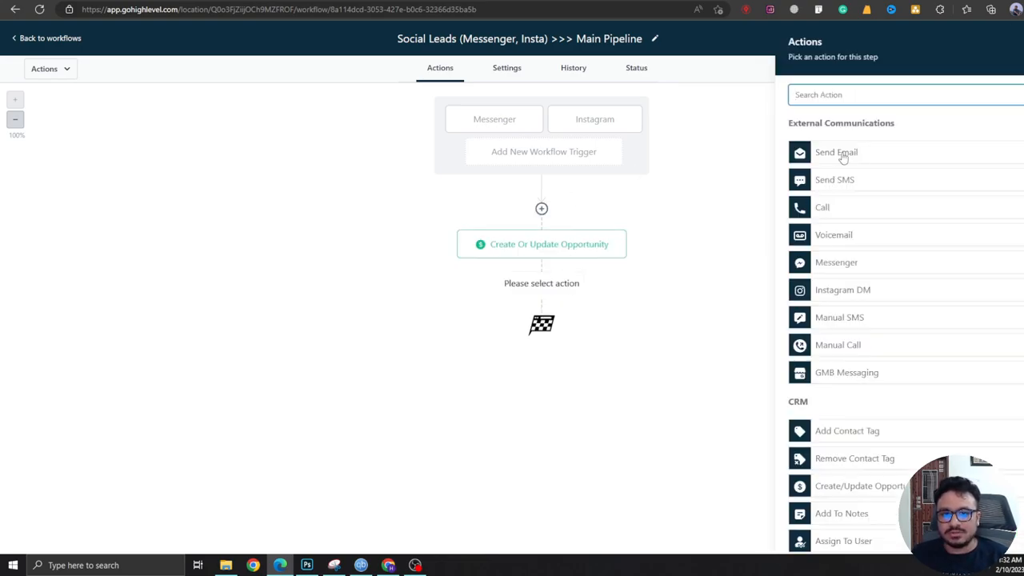
Abandon the Add Contact Tag panel and insert an If/Else Condition above the opportunity action.
left_click(845, 431)
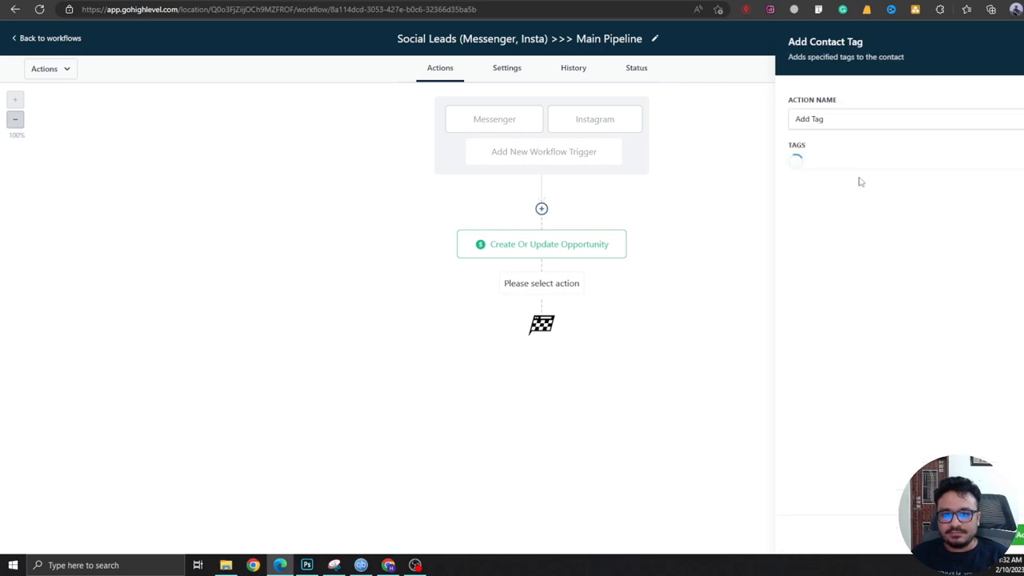
type("soci")
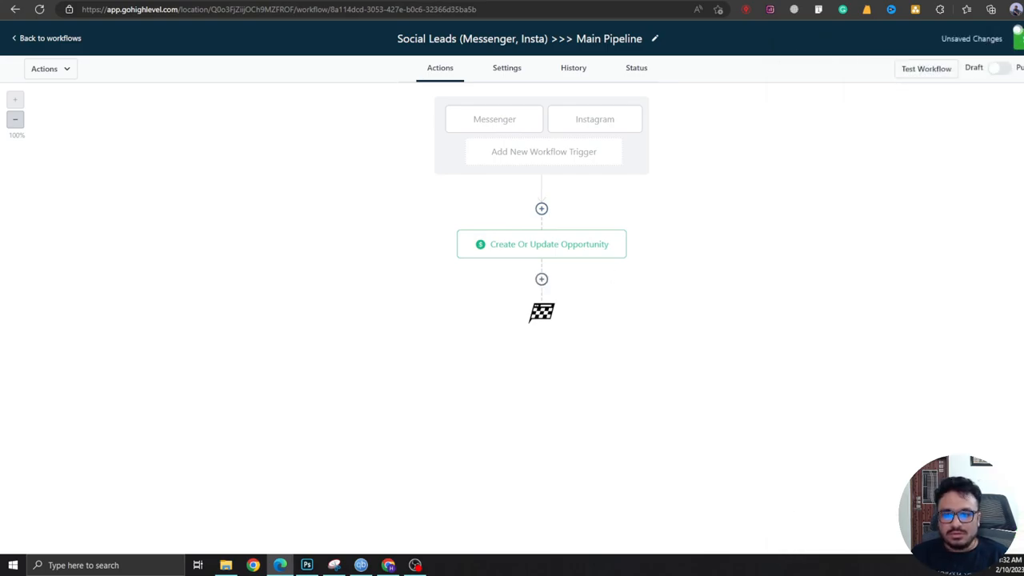
left_click(541, 208)
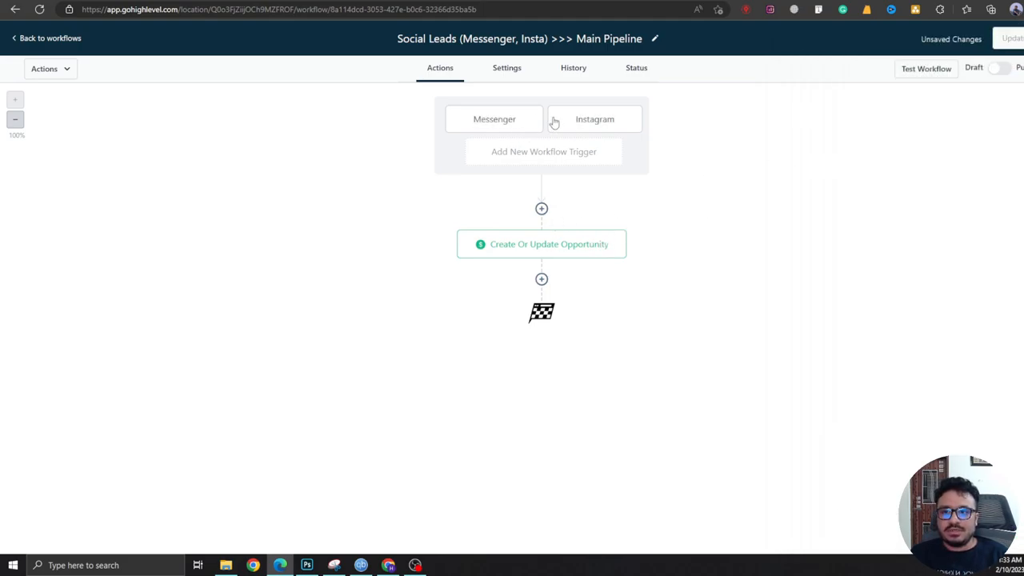
mouse_move(518, 128)
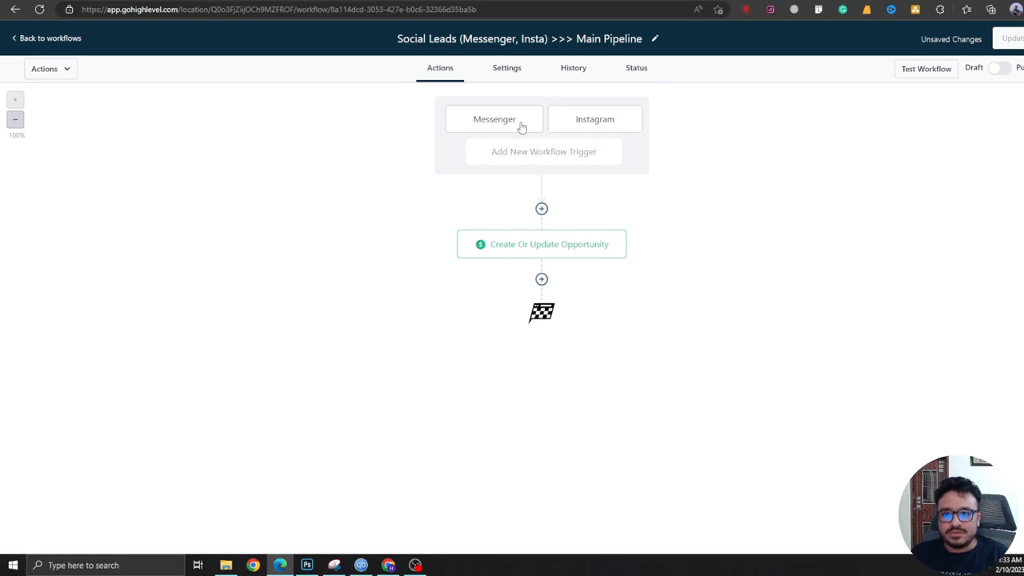
left_click(1019, 38)
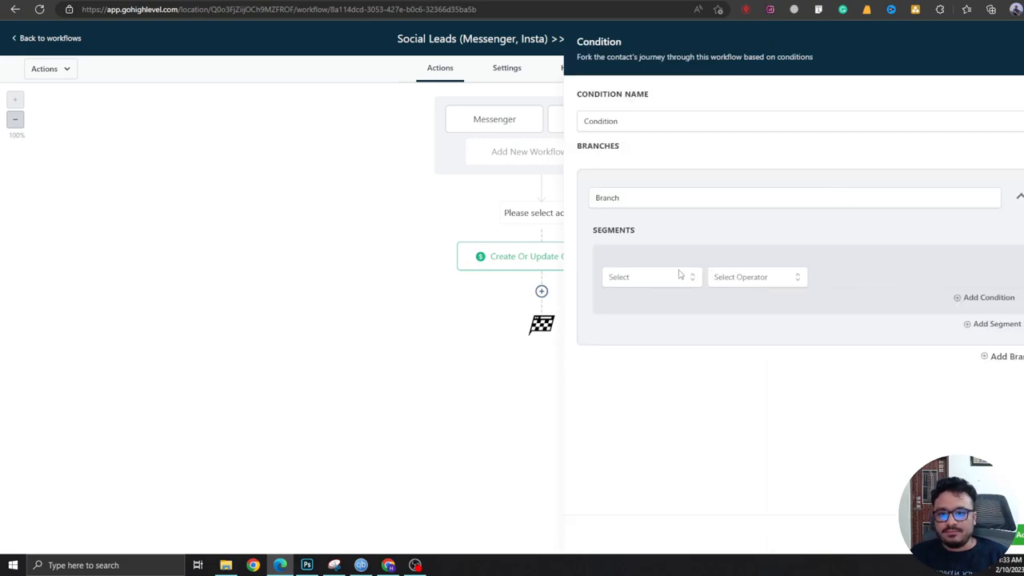
Set branch 1 to Workflow Trigger is Messenger and add a second branch matching Instagram.
left_click(650, 277)
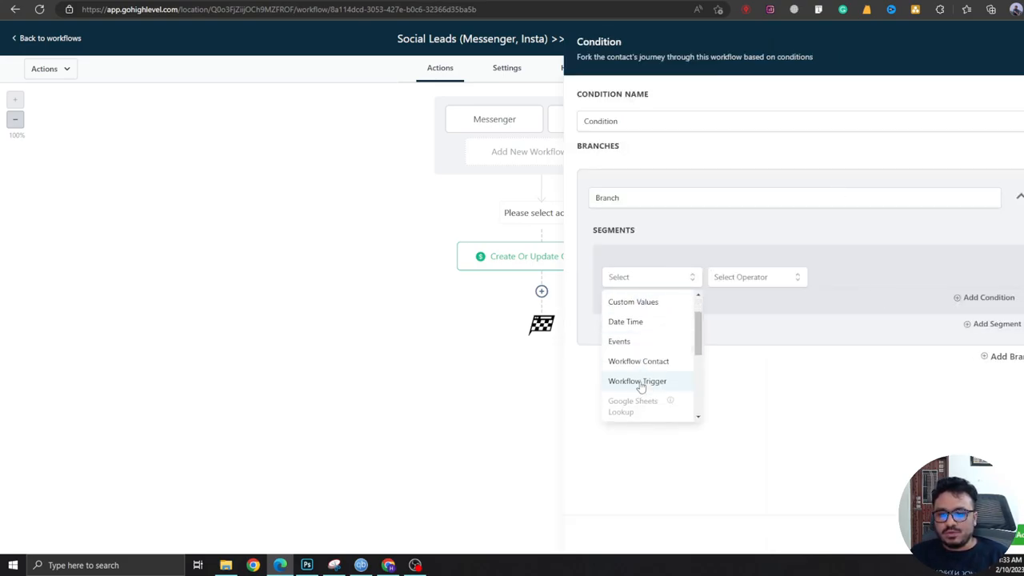
left_click(637, 381)
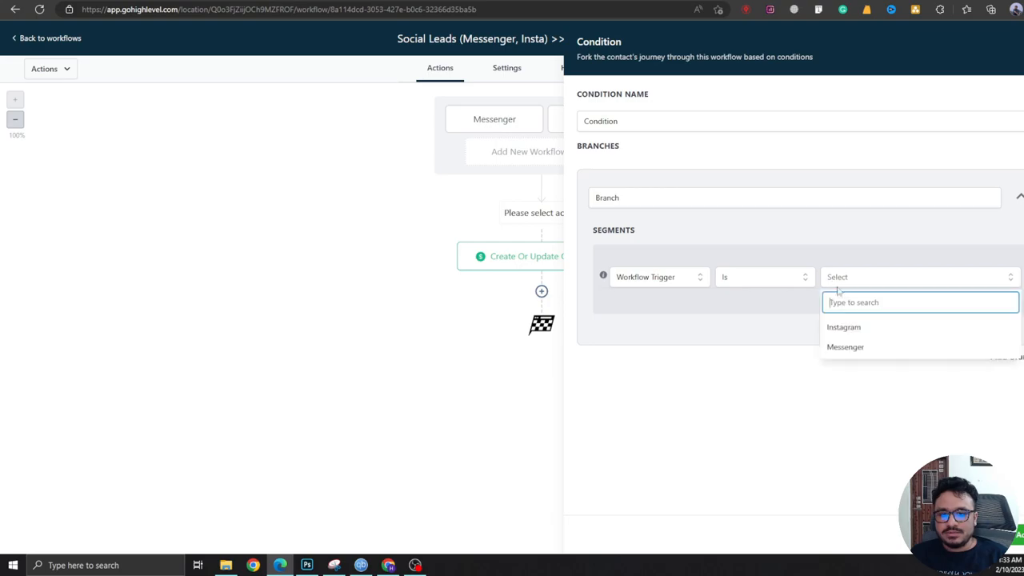
left_click(845, 345)
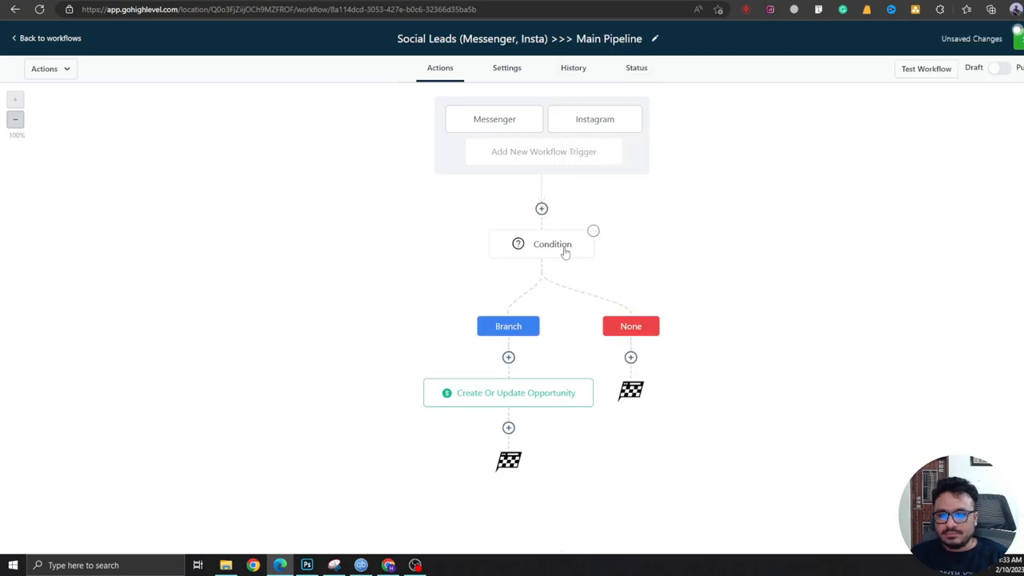
left_click(551, 243)
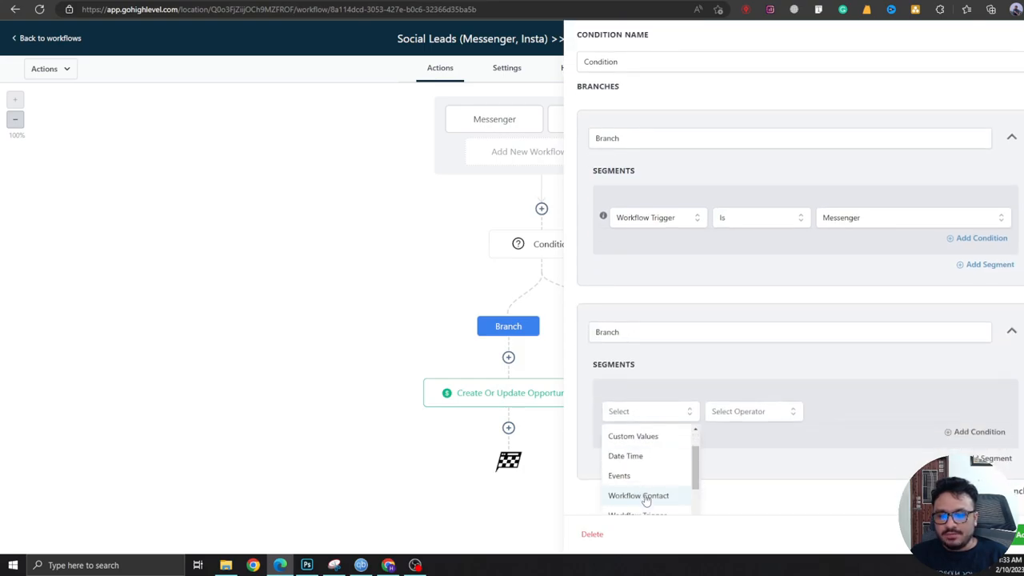
left_click(640, 496)
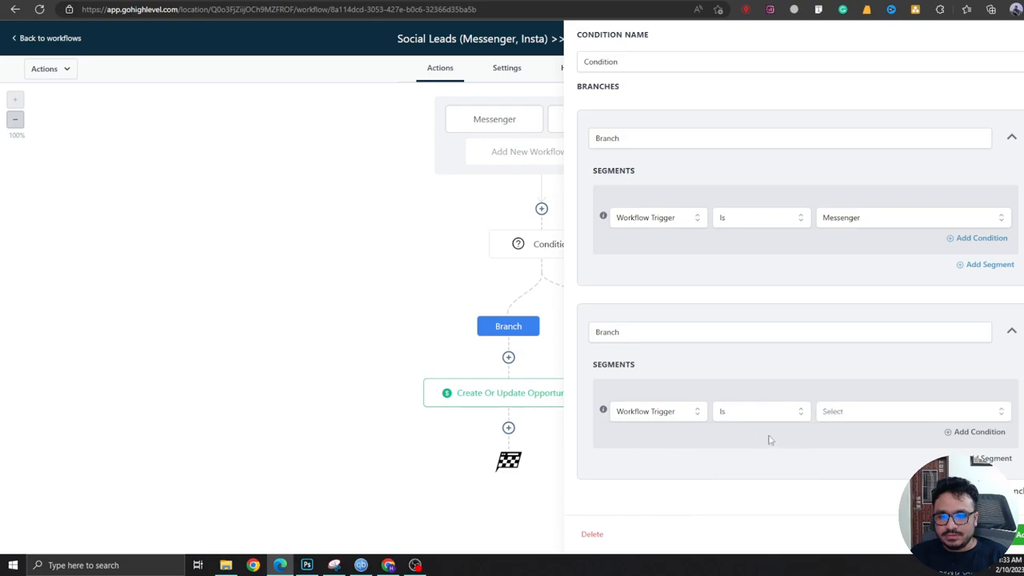
left_click(912, 412)
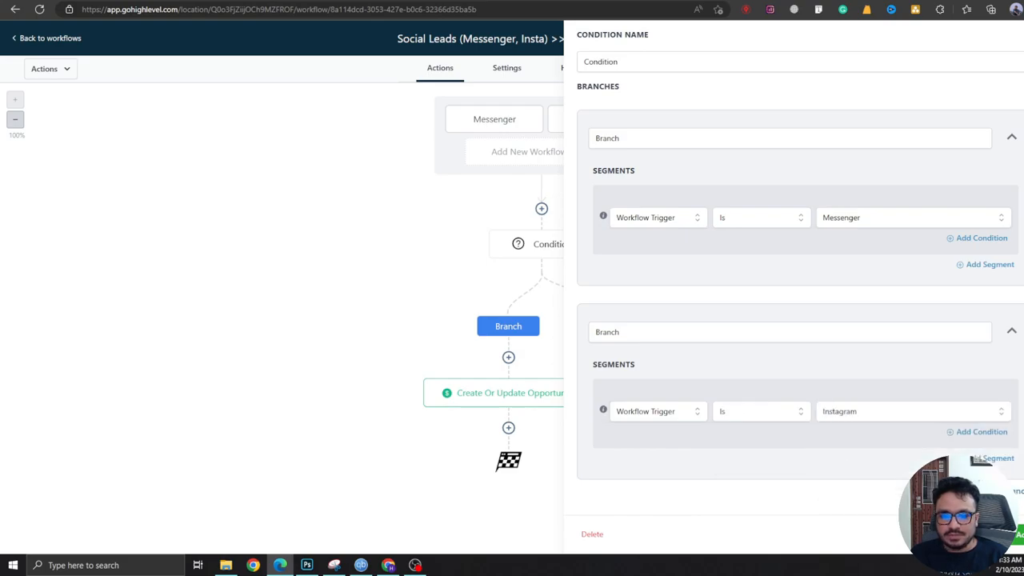
Rename the two branches Messenger and Instagram and save the Condition.
double_click(607, 138)
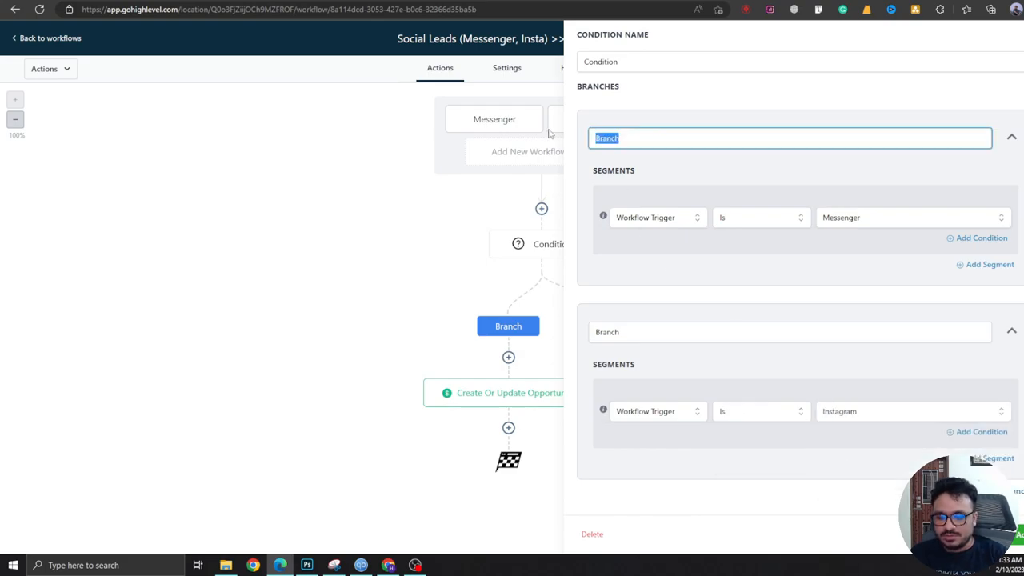
type("Messenger")
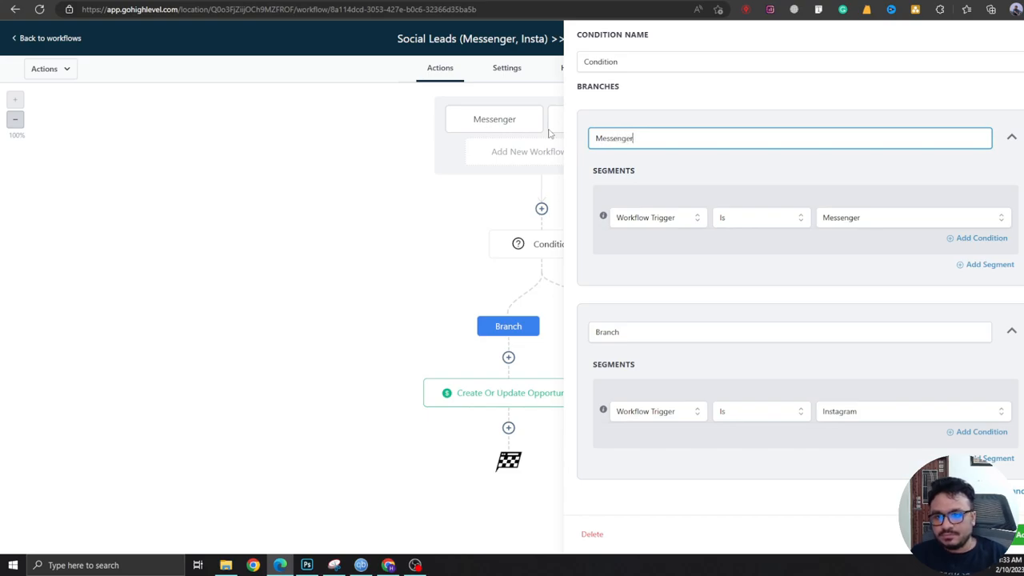
type("In")
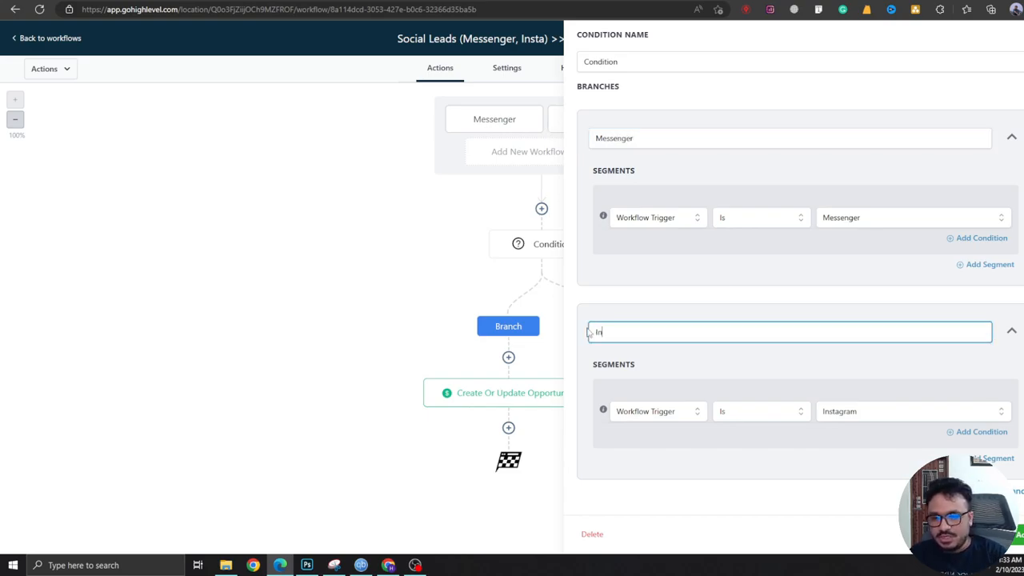
type("Instagram")
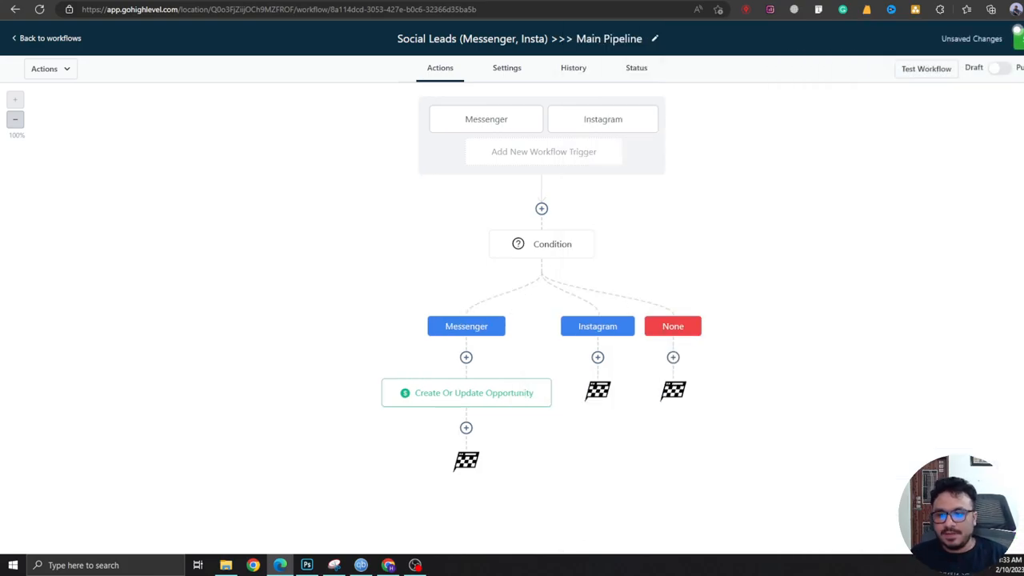
mouse_move(502, 426)
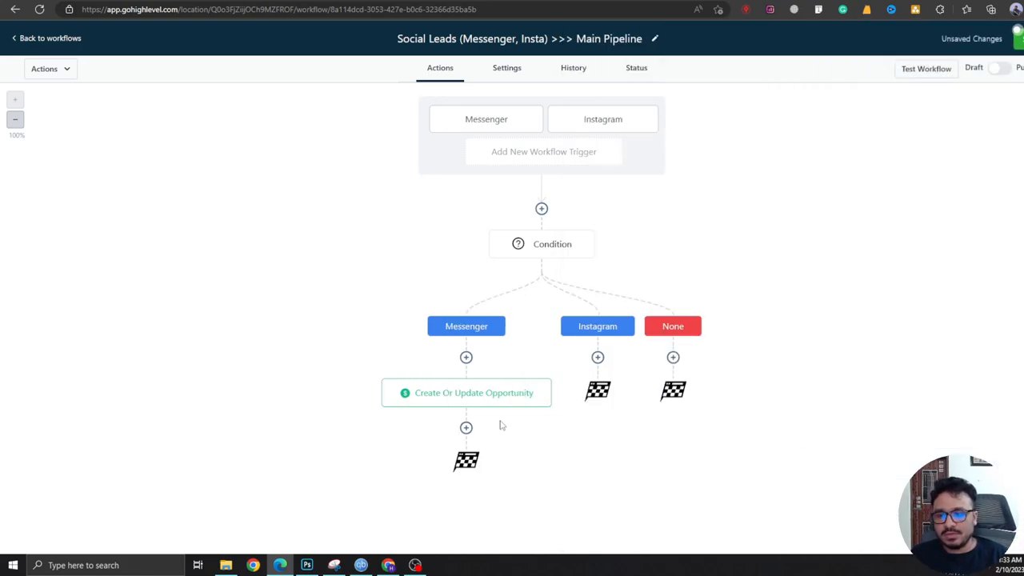
Add an Add Contact Tag action with a new 'messenger' tag after the Messenger branch's opportunity step.
left_click(467, 394)
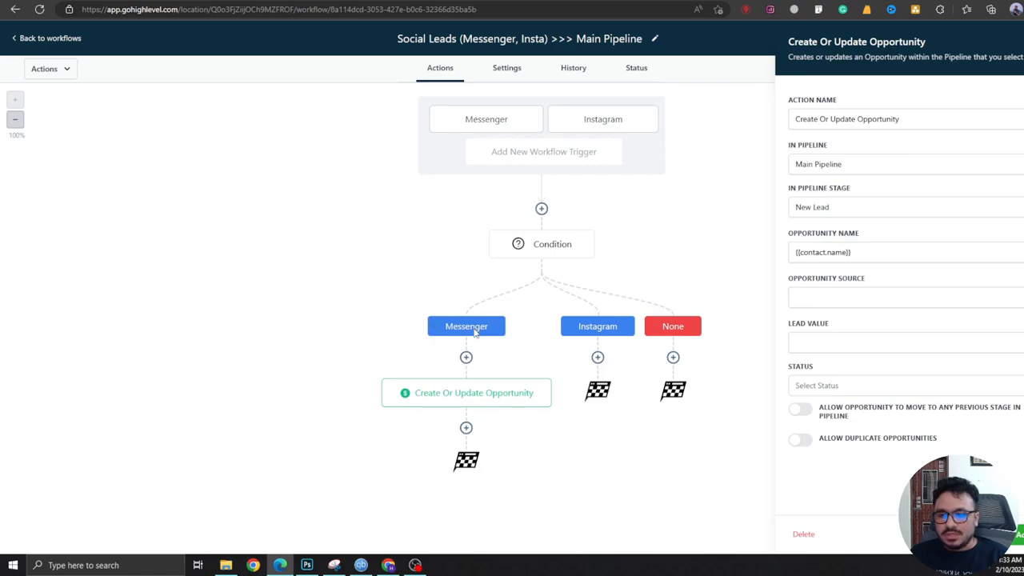
mouse_move(457, 346)
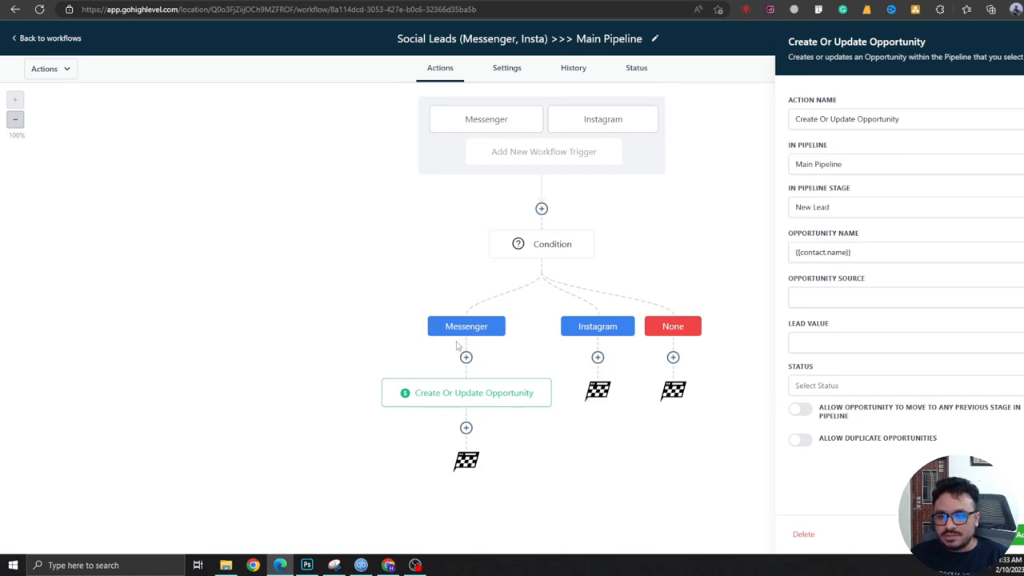
mouse_move(449, 400)
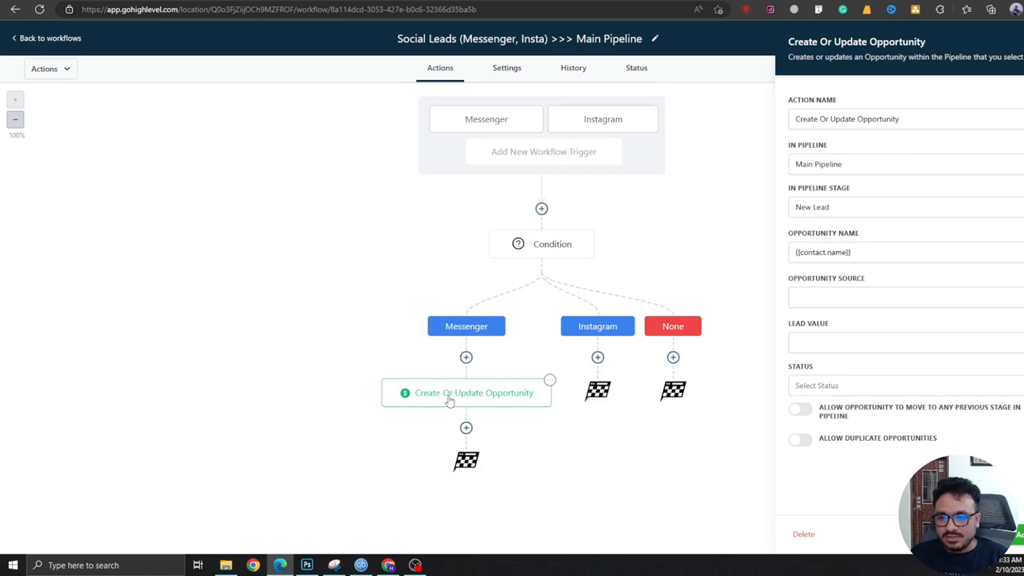
mouse_move(480, 394)
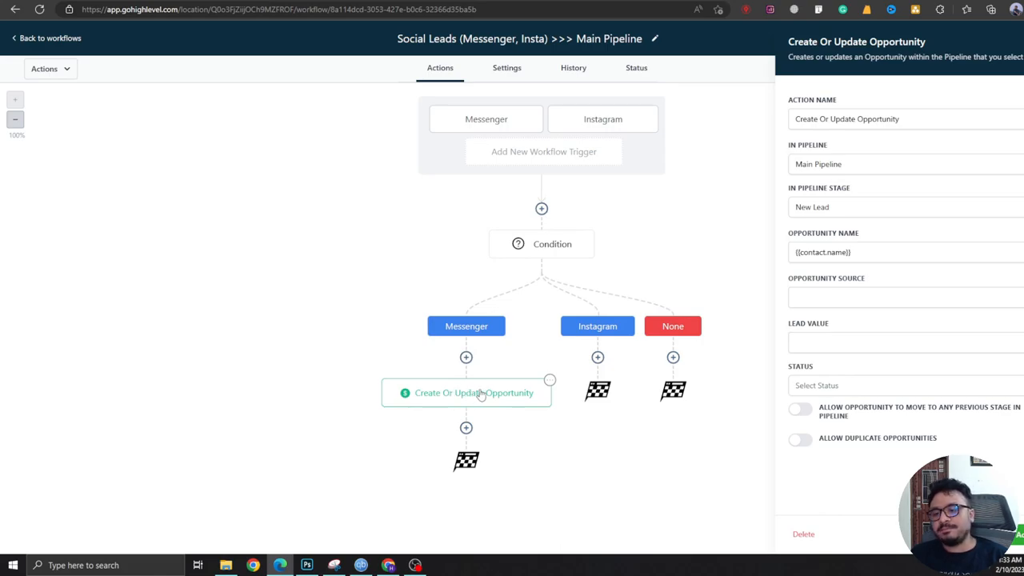
mouse_move(840, 179)
type("tag")
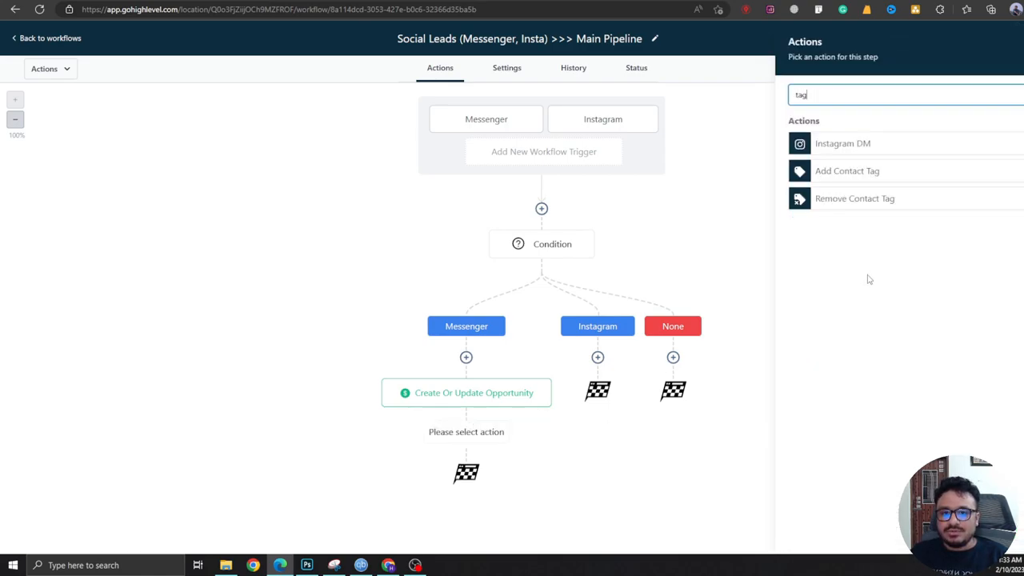
left_click(848, 170)
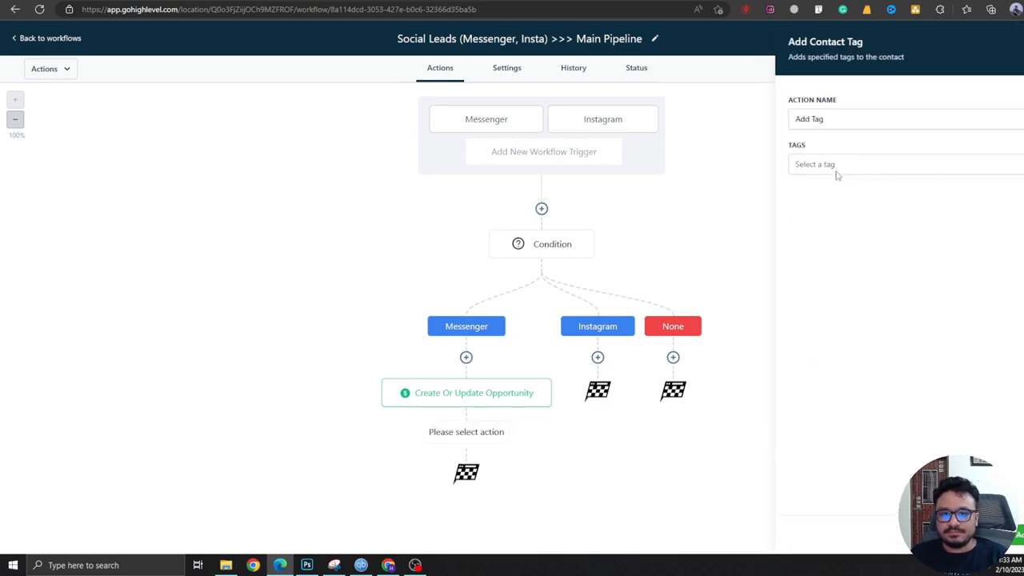
type("messe")
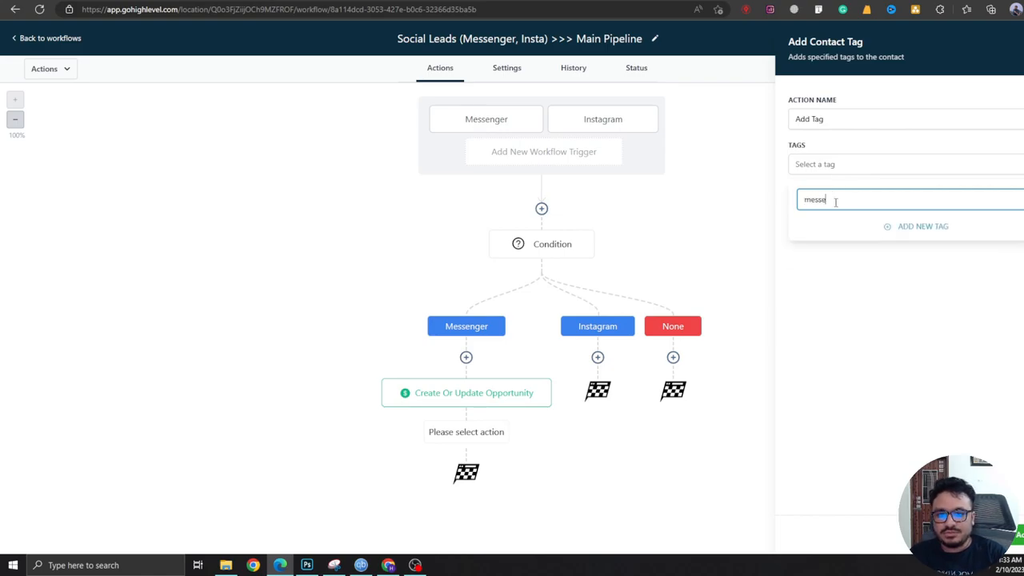
left_click(921, 225)
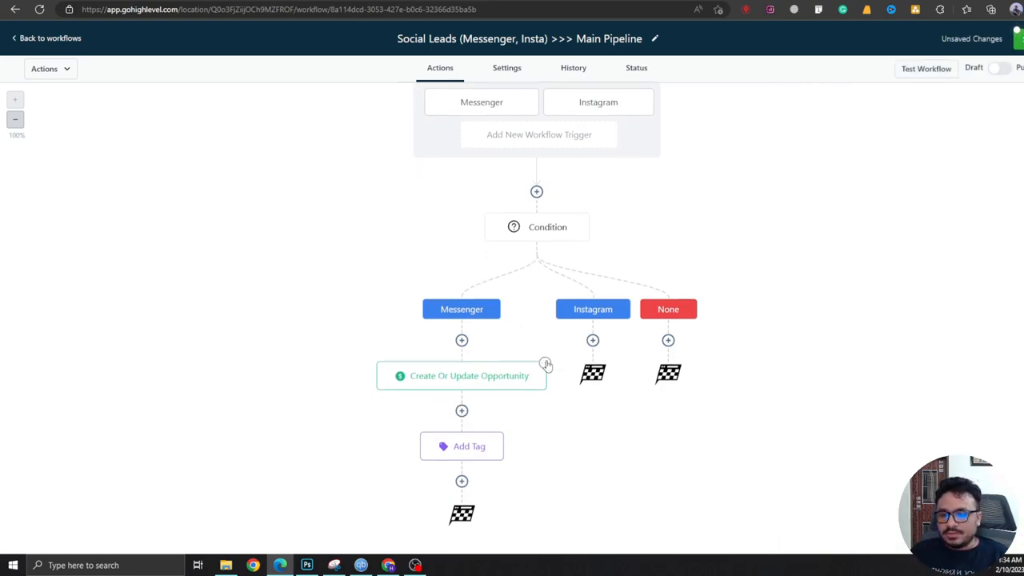
Copy the Messenger actions into the Instagram branch and filter its Add Tag dropdown for 'instagra'.
left_click(544, 363)
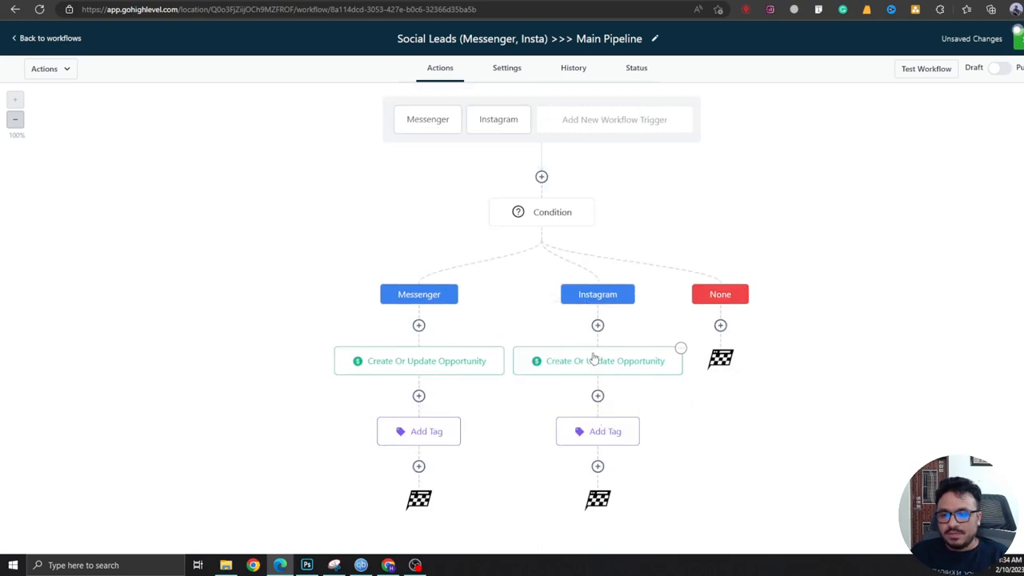
left_click(598, 432)
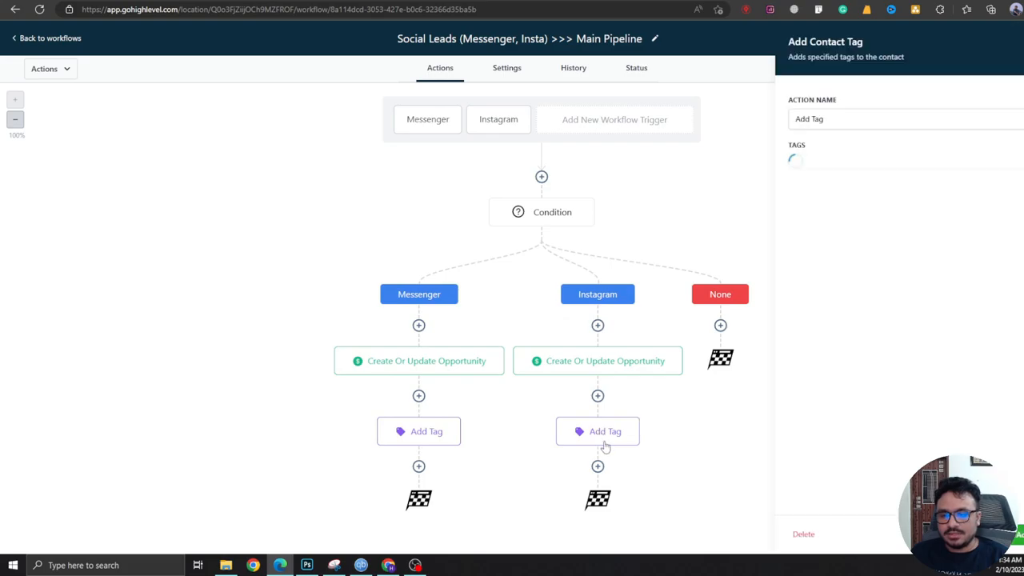
left_click(880, 163)
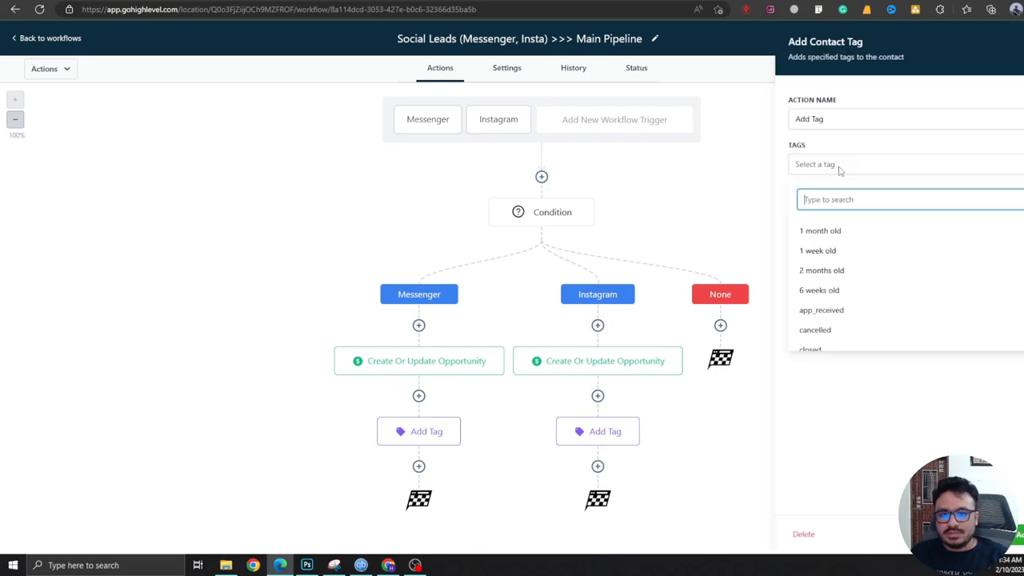
type("instagra")
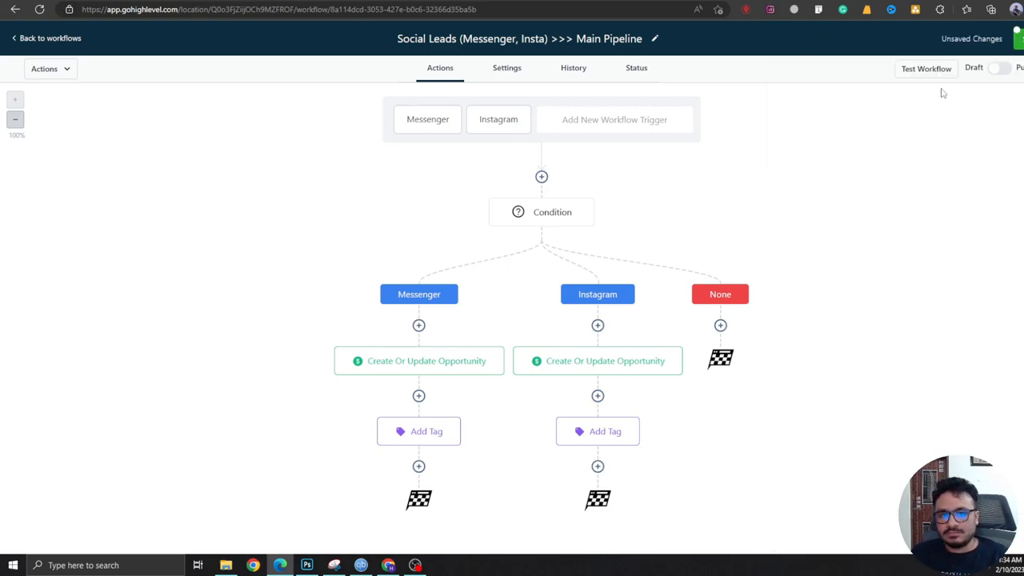
Leave the builder and view the Main Pipeline Opportunities board with its single New Lead.
left_click(1002, 67)
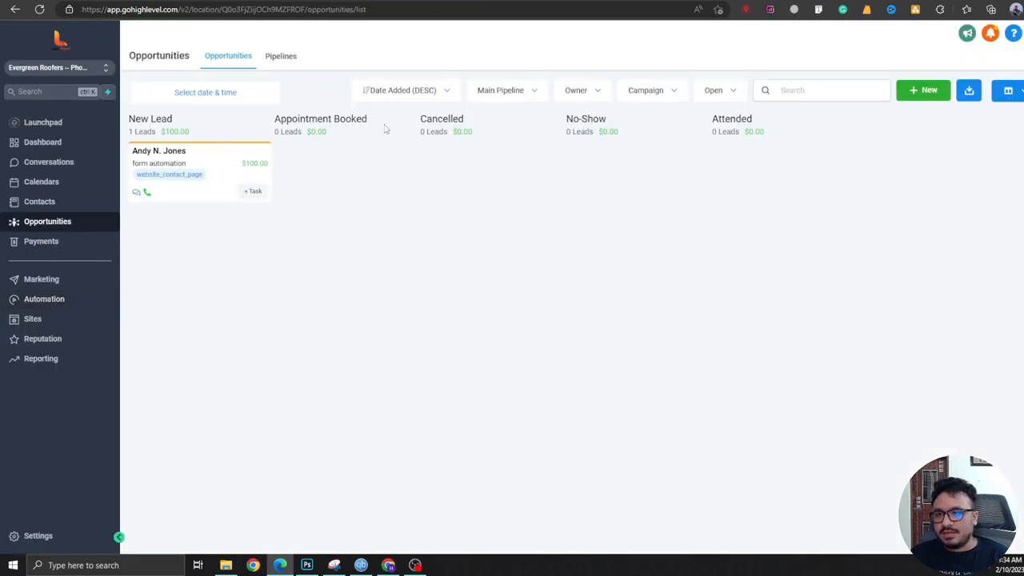
mouse_move(166, 224)
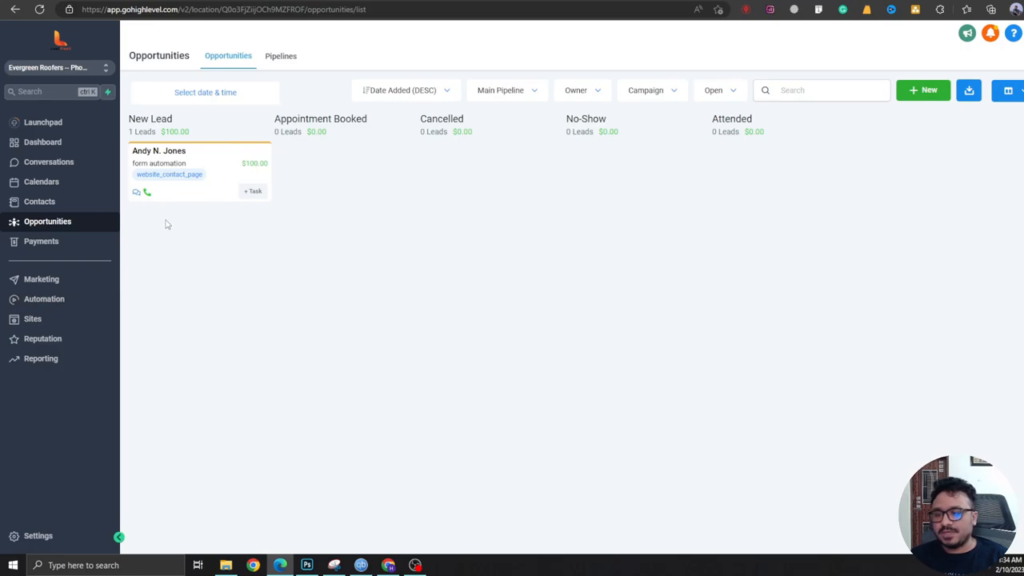